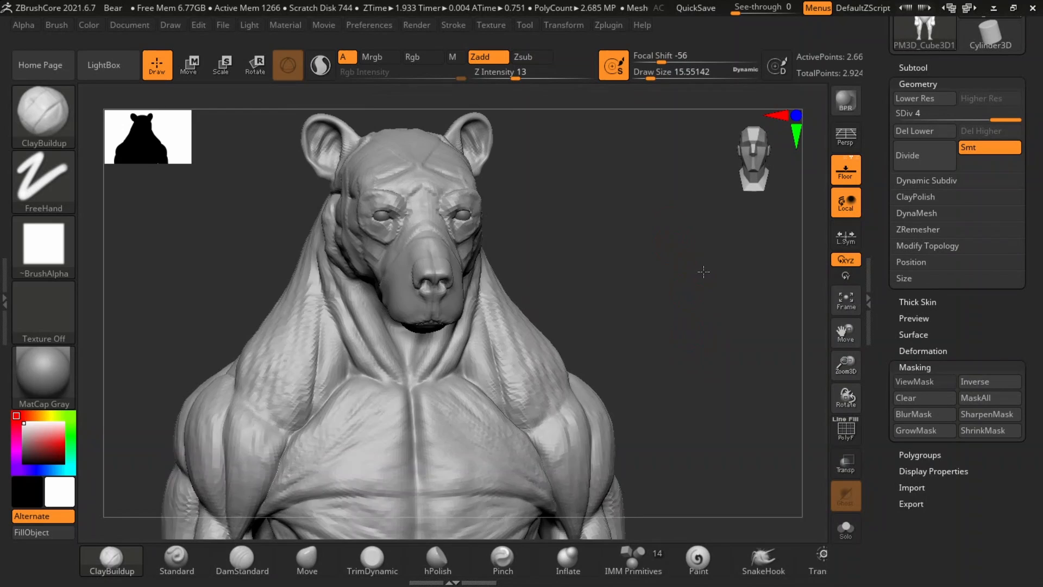
Orbit the finished bear sculpt before loading the Upright bear skeleton.
drag(703, 271, 559, 276)
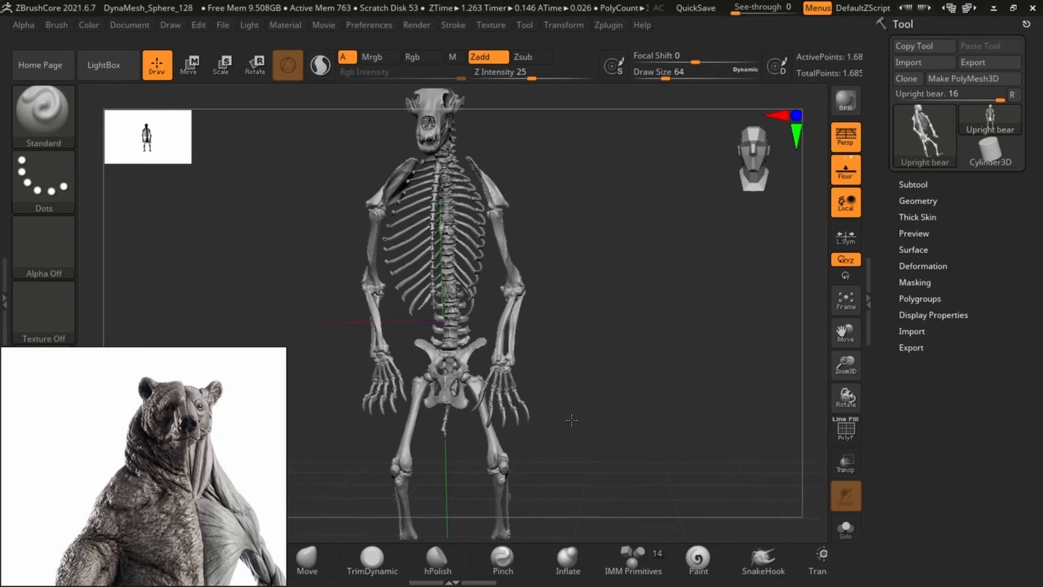
Append a sphere primitive and move it over the skull for the head.
click(188, 65)
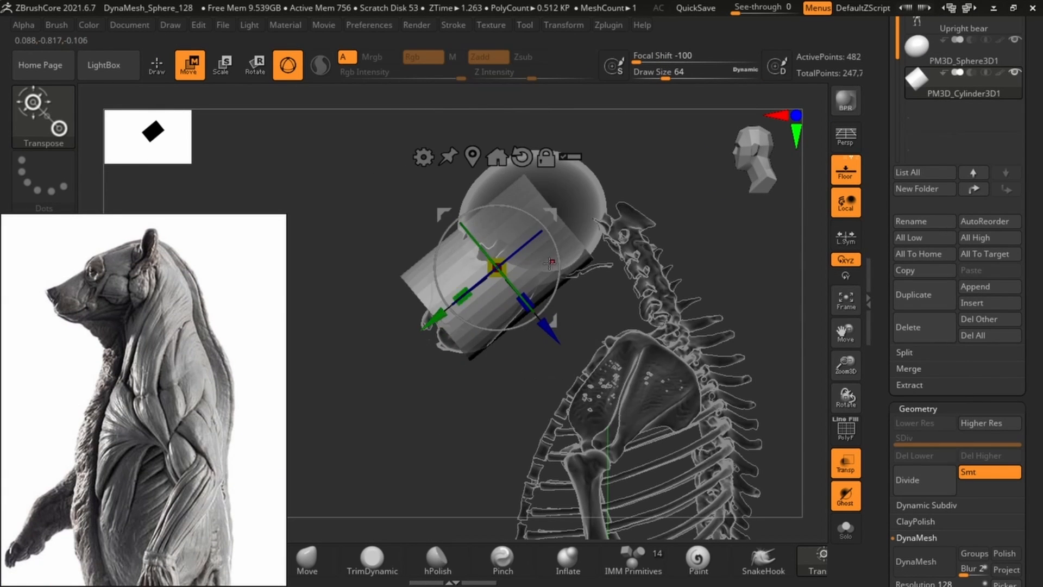
click(156, 64)
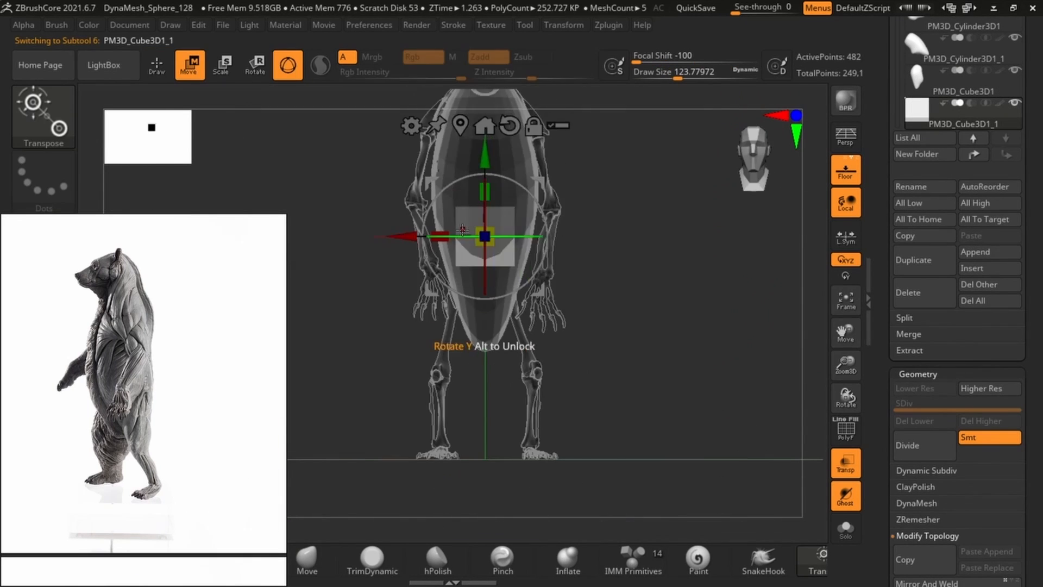
Shape the upper foreleg block, then add a forearm cylinder below it.
click(156, 65)
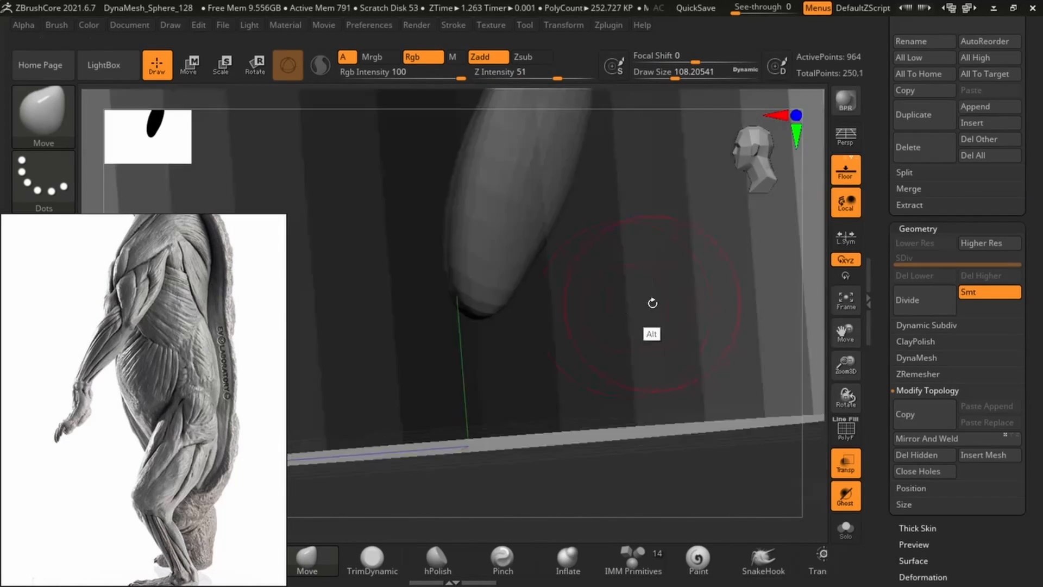
click(189, 64)
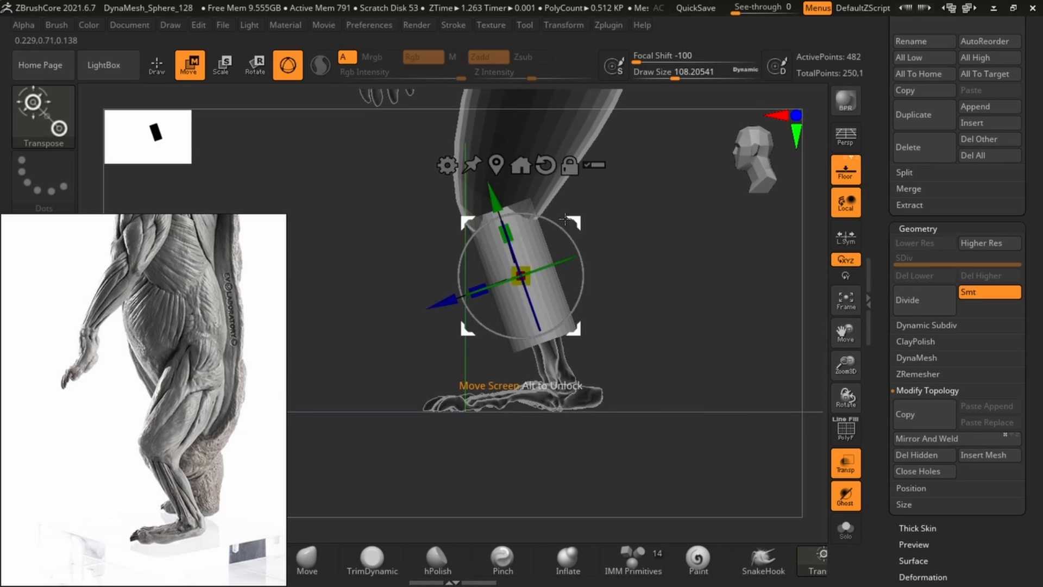
click(156, 65)
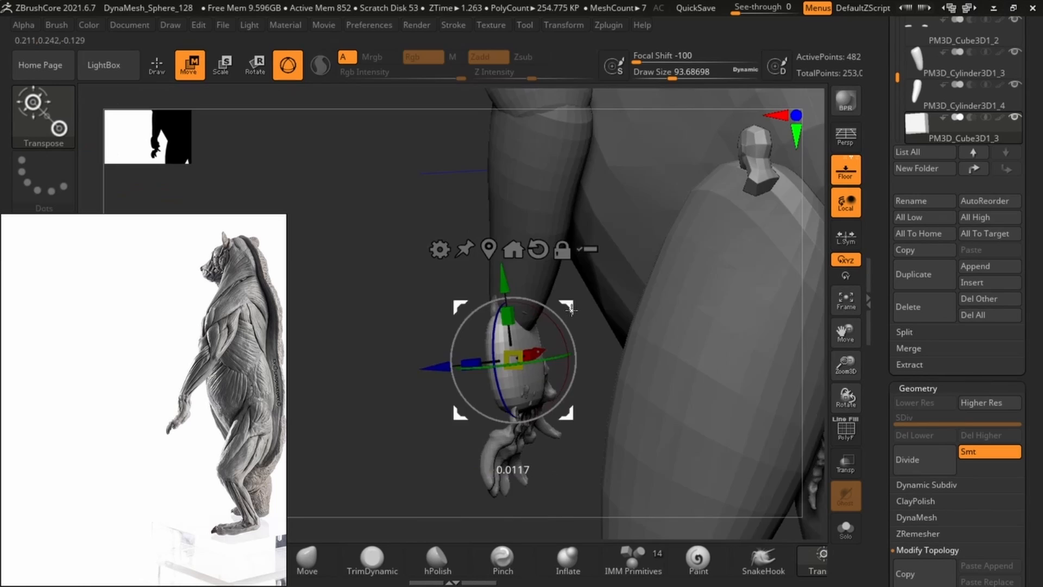
Return to Draw mode to sculpt the shoulder and upper arm blocks.
click(156, 65)
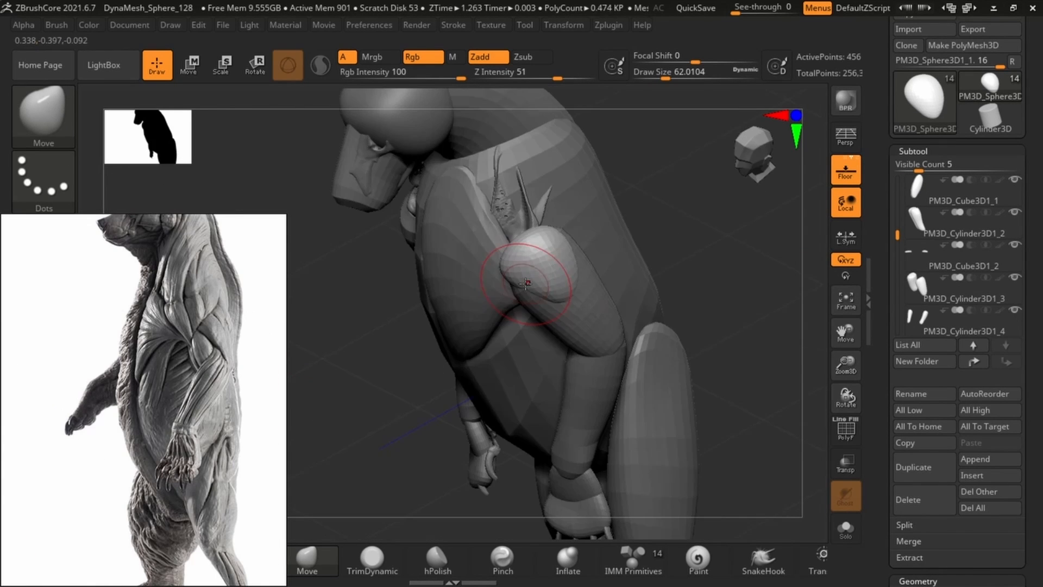
Pull the shoulder block into shape around the neck.
drag(526, 284, 457, 260)
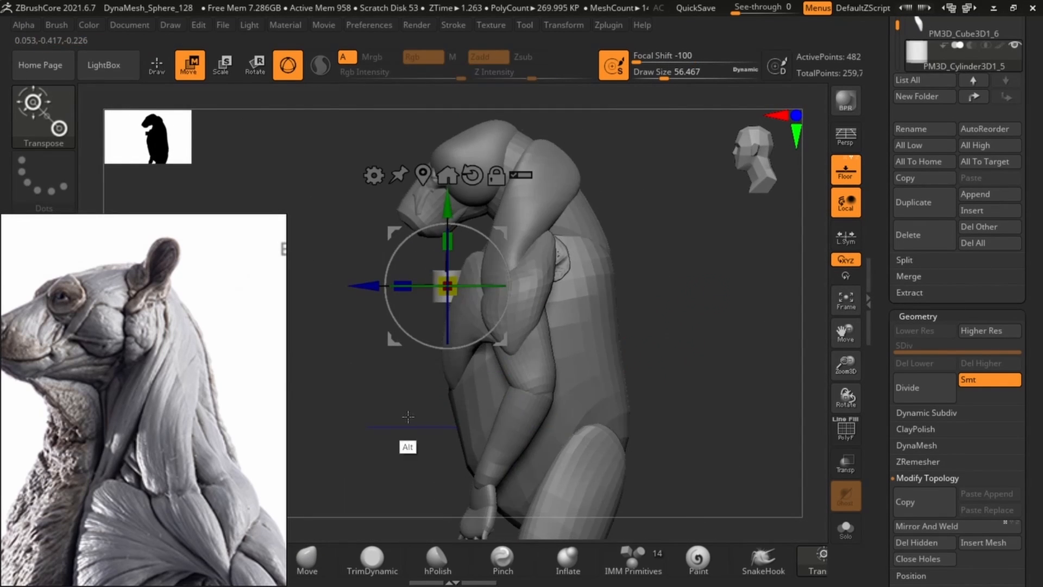
Sculpt the ear block into a rounded cup with a shaped back.
click(156, 64)
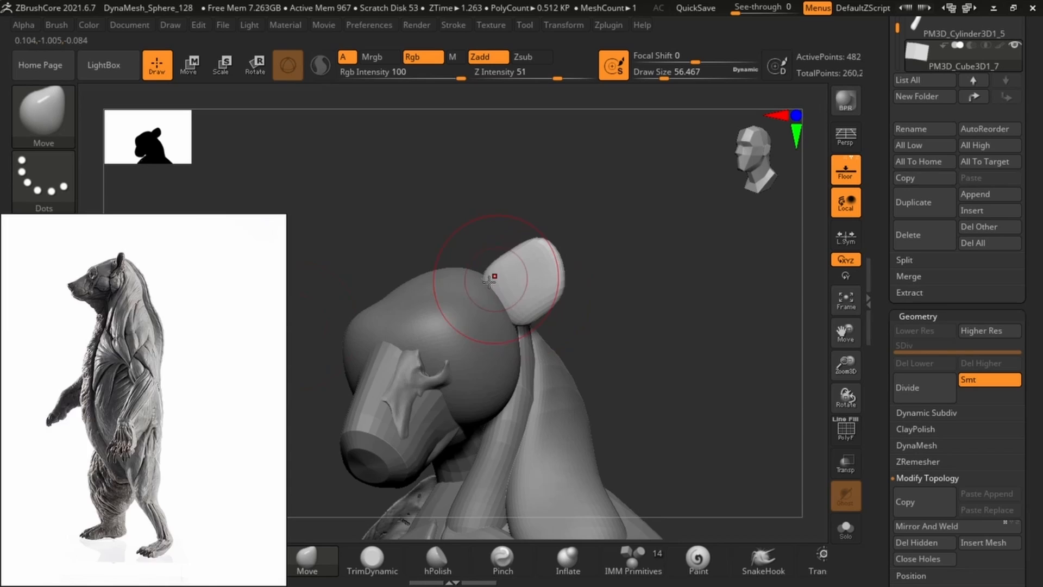
drag(489, 279, 557, 288)
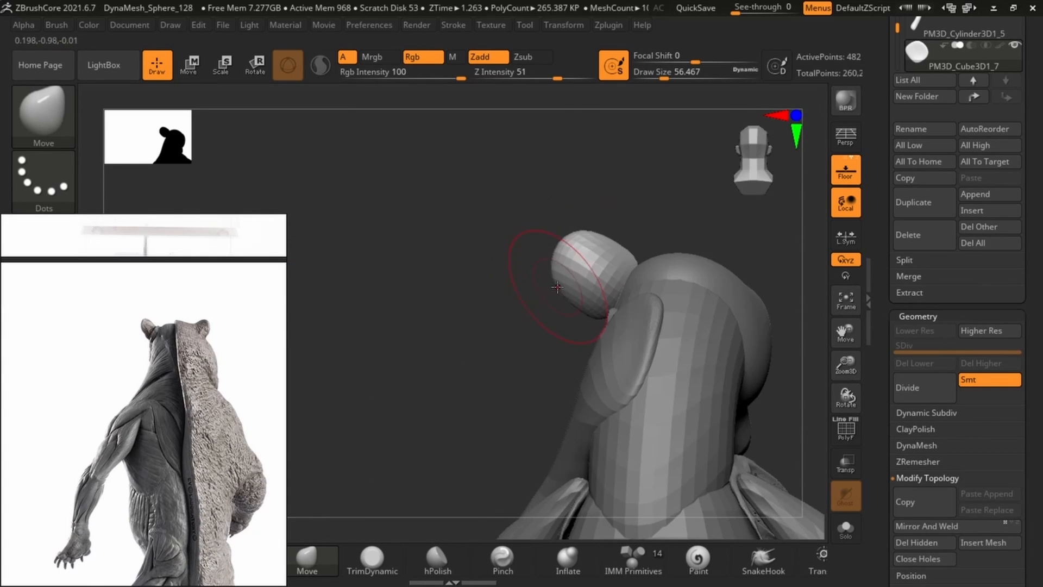
drag(557, 288, 708, 332)
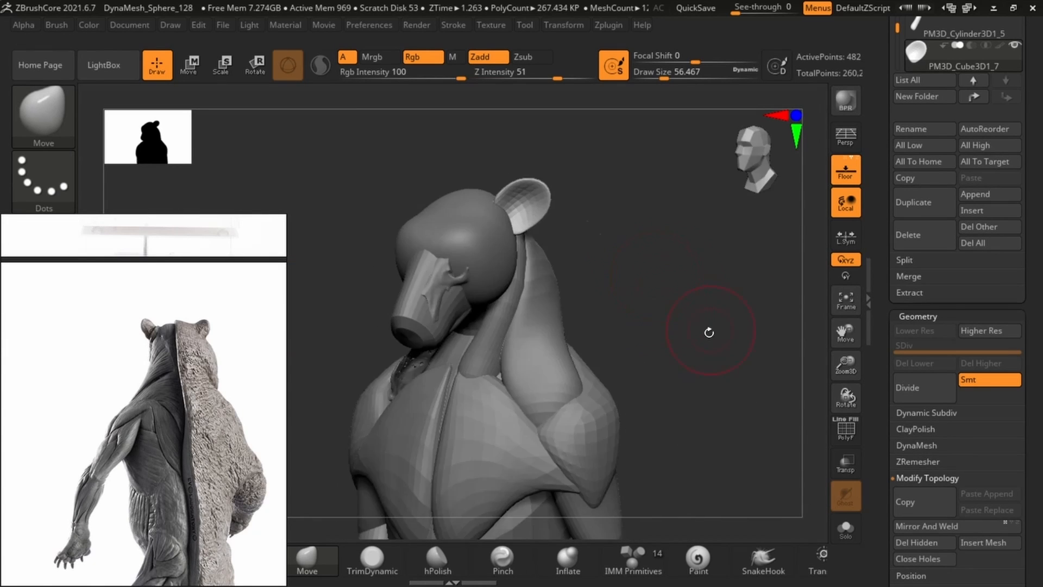
click(975, 257)
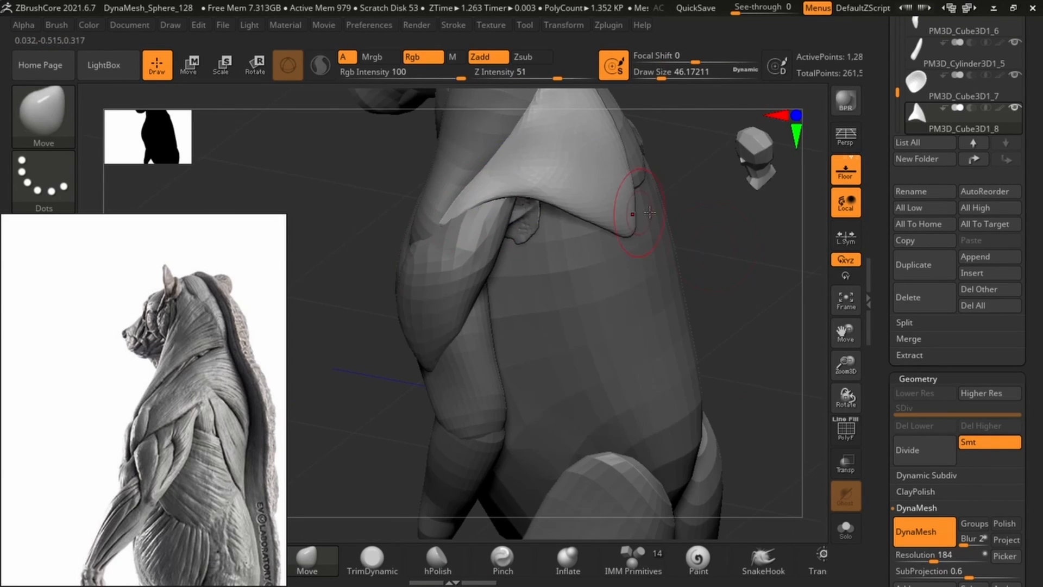
Append a new cube and scale it onto the bear's back.
click(922, 532)
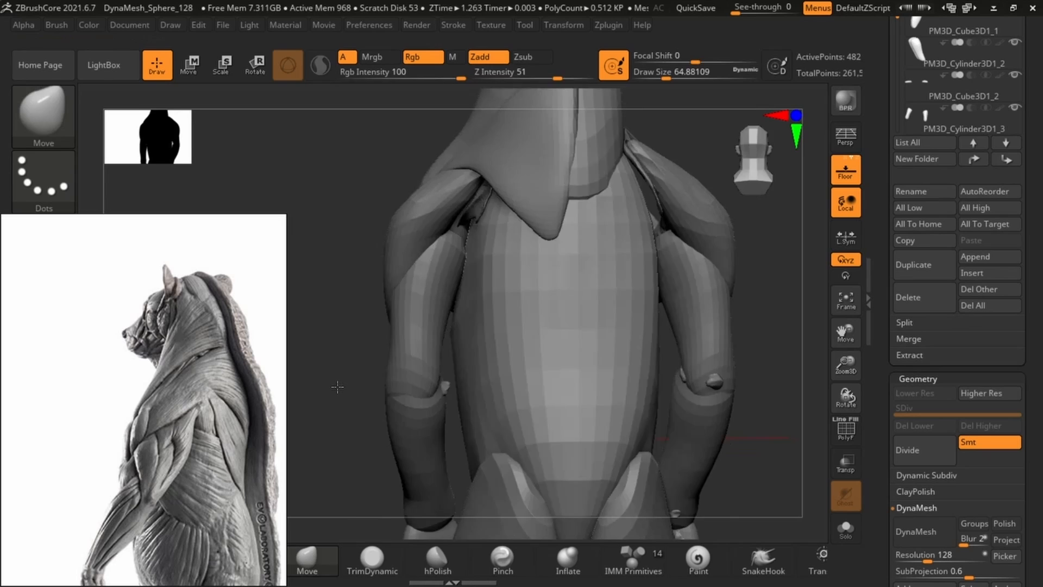
click(189, 65)
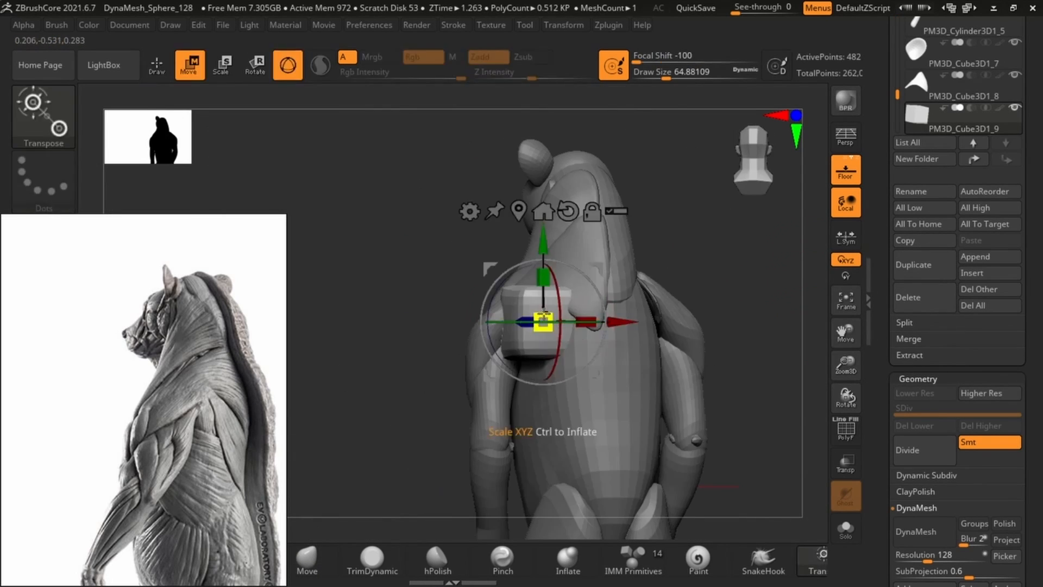
click(157, 65)
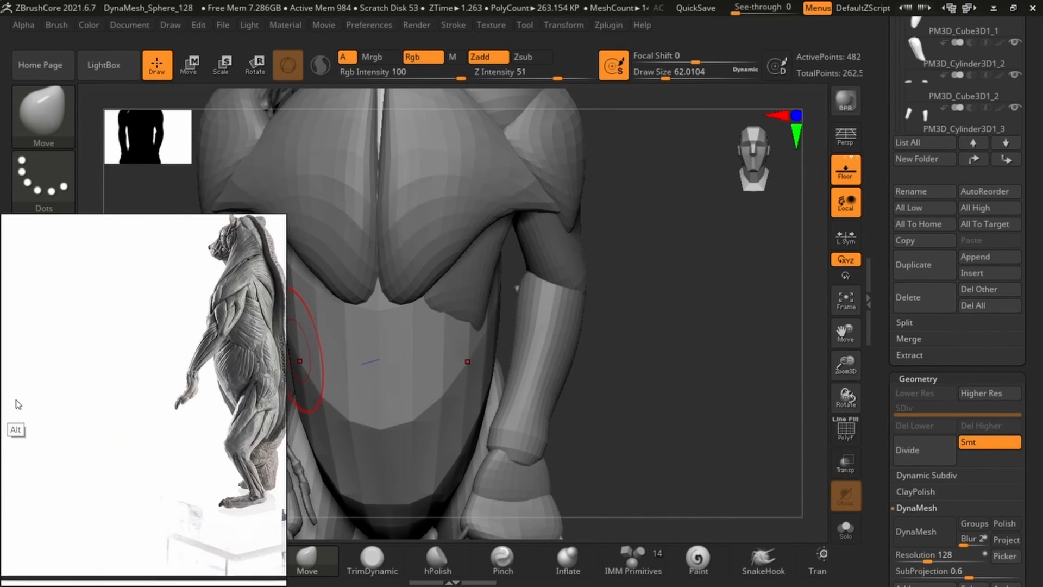
Add a cube on the flank and flatten it along its width.
click(190, 65)
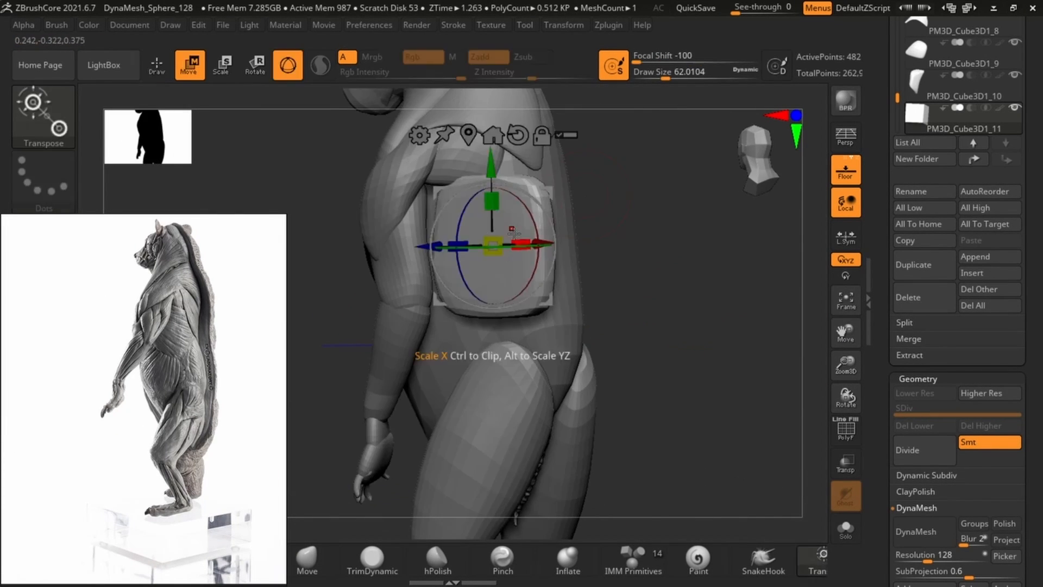
click(156, 65)
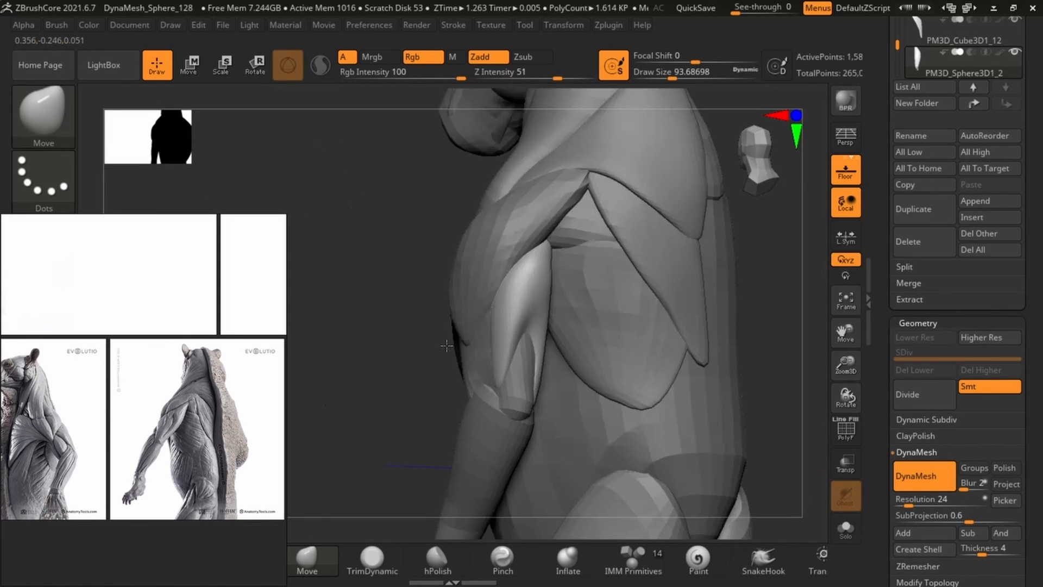
Append a sphere subtool for the chest muscle mass.
click(189, 65)
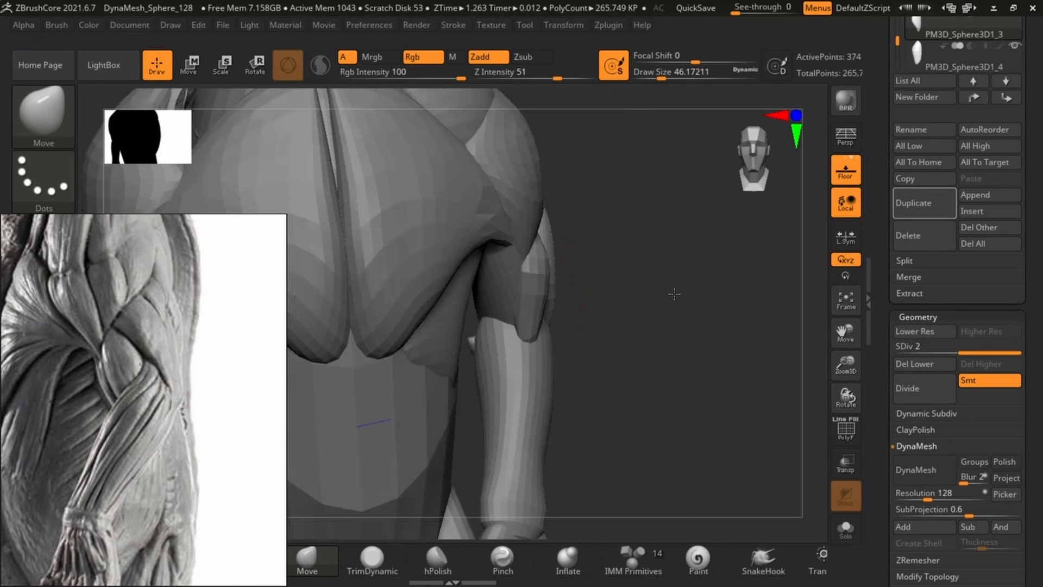
Select PM3D_Sphere3D1_4 and drag it over the upper arm as the shoulder.
click(916, 330)
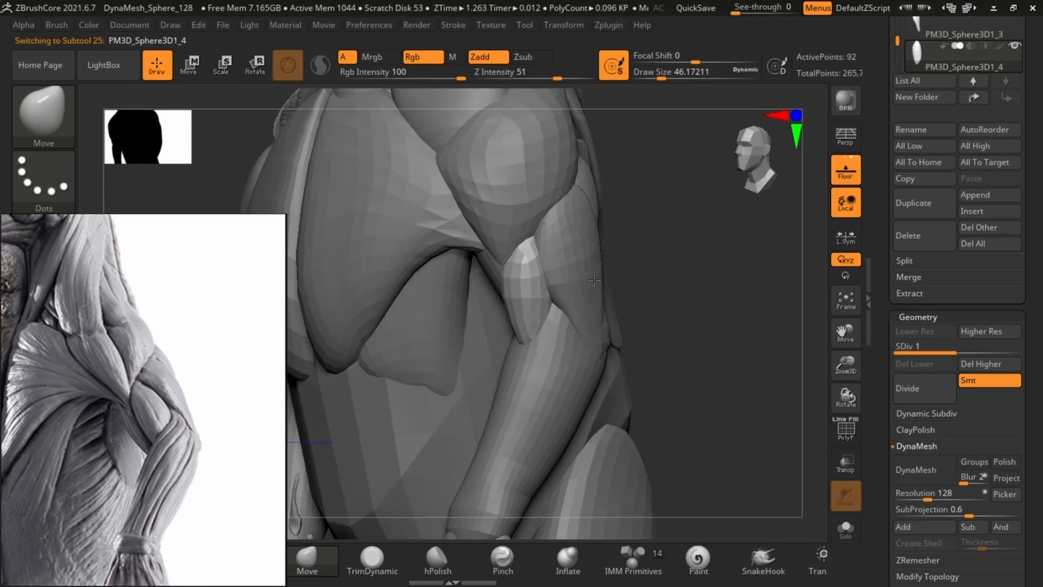
drag(592, 280, 577, 246)
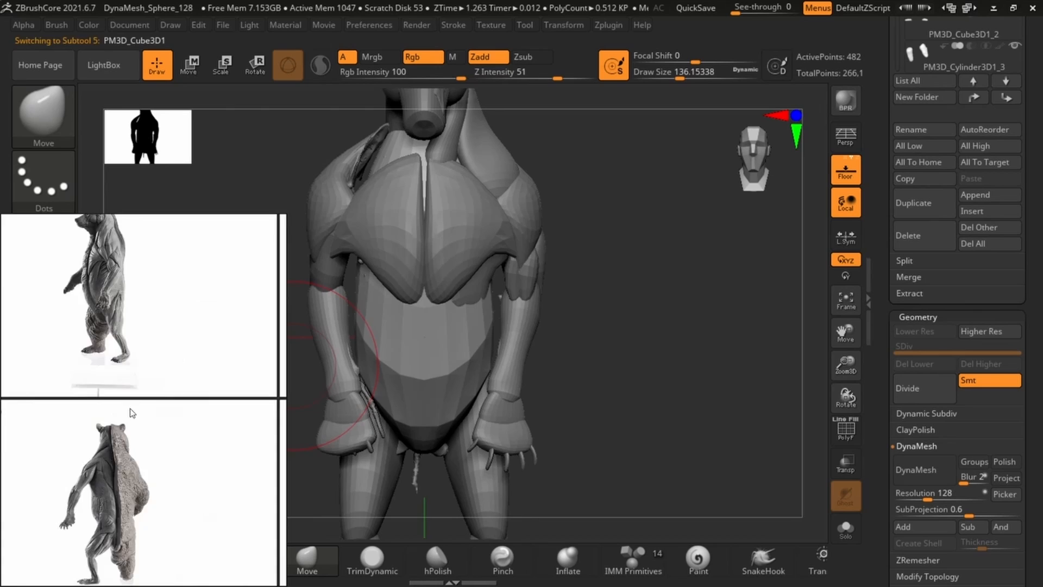
Rotate the neck muscle cylinder along the back of the neck, then view the flank.
click(924, 388)
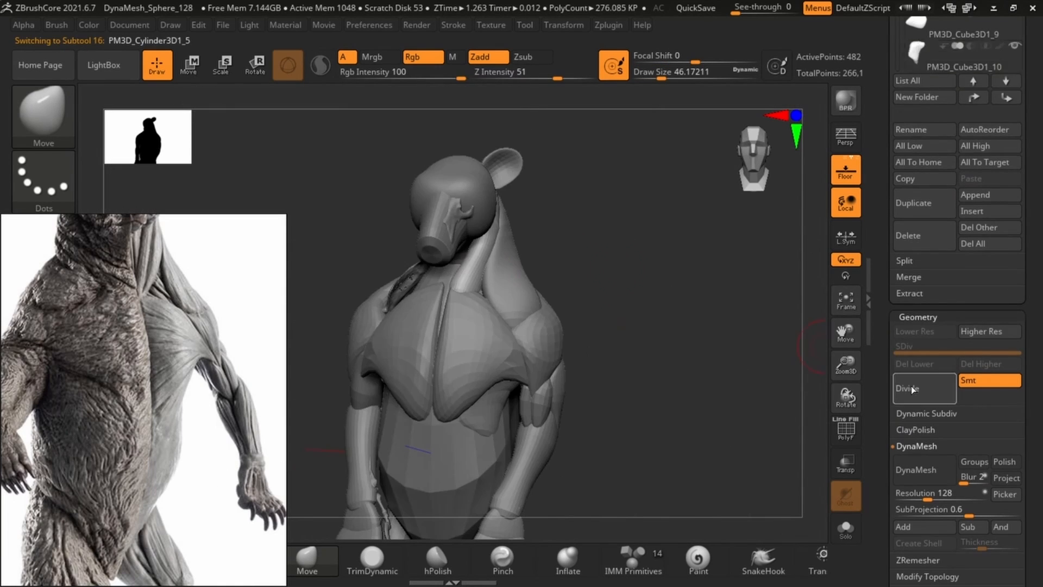
click(188, 64)
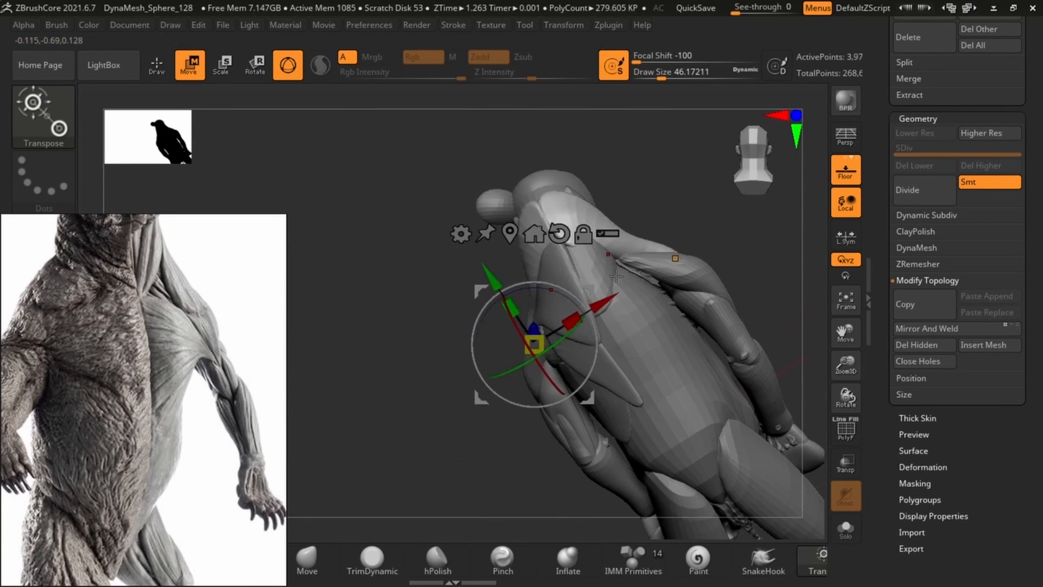
click(156, 64)
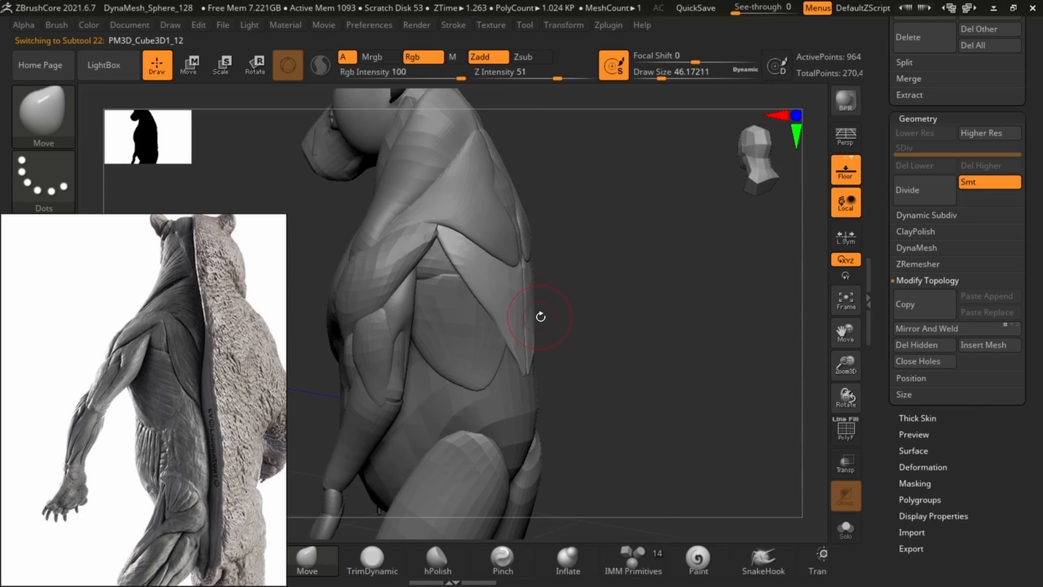
drag(540, 317, 685, 313)
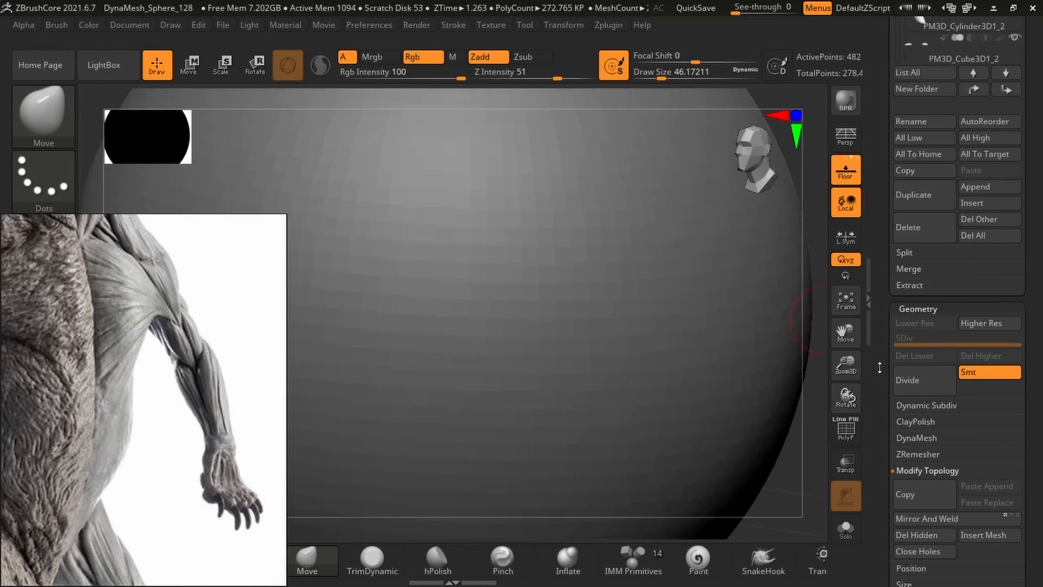
Hide the torso capsule subtool so the rib strips show.
click(922, 252)
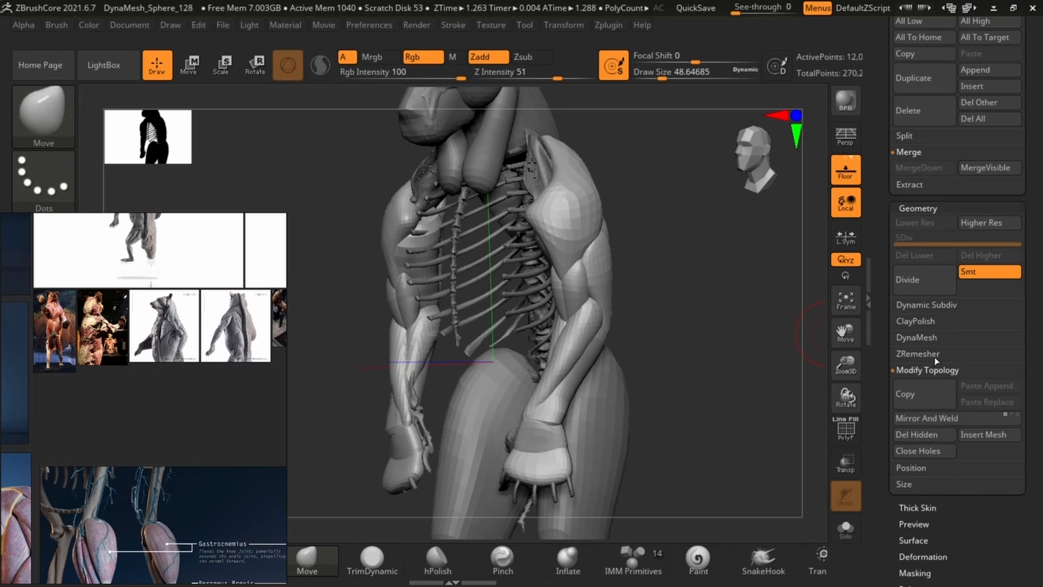
Bring up the smooth bear mesh and start shaping its head and torso block-in.
click(917, 338)
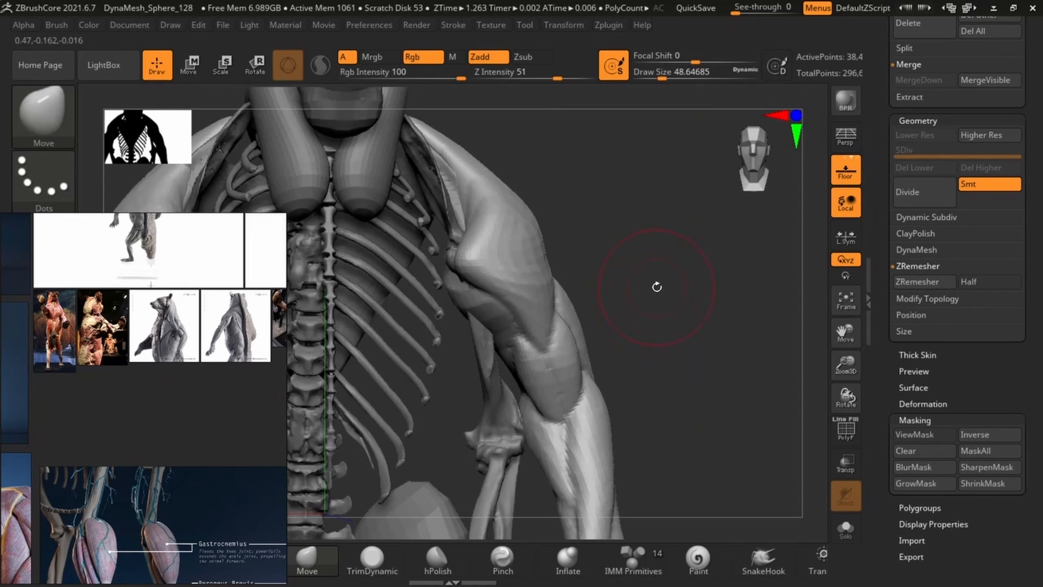
drag(657, 287, 436, 211)
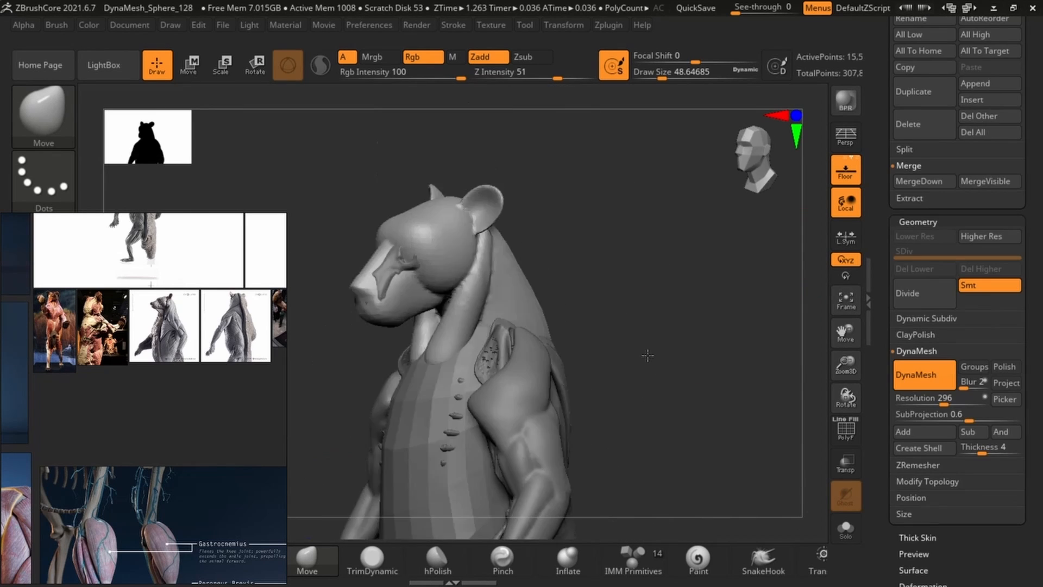
click(923, 368)
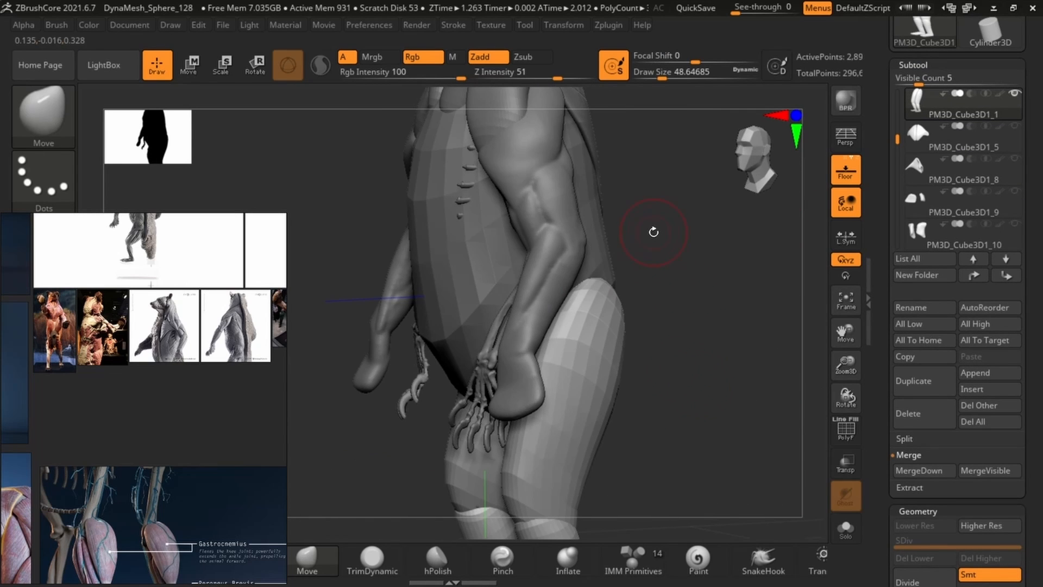
click(962, 101)
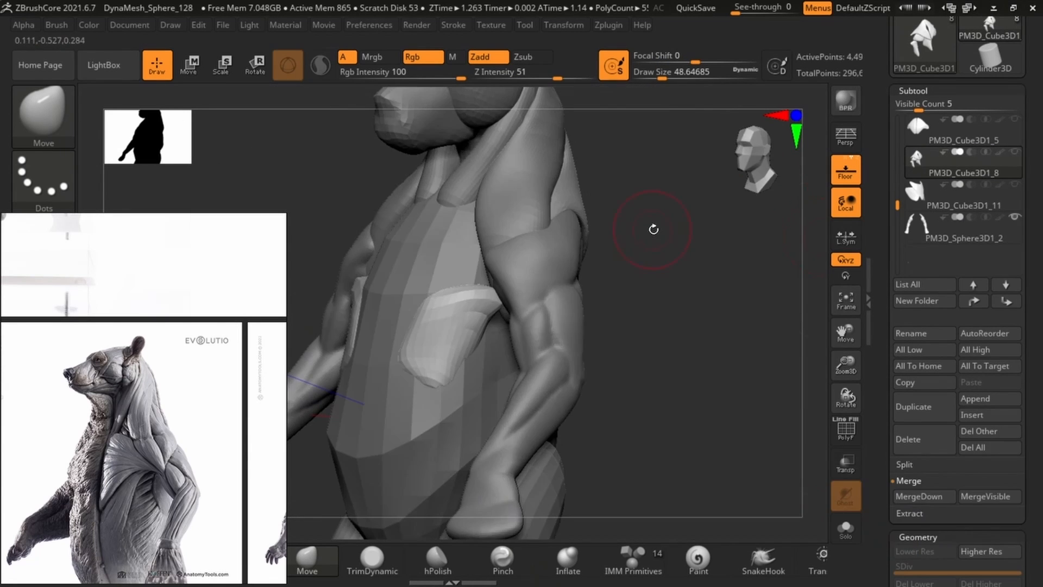
drag(652, 230, 798, 313)
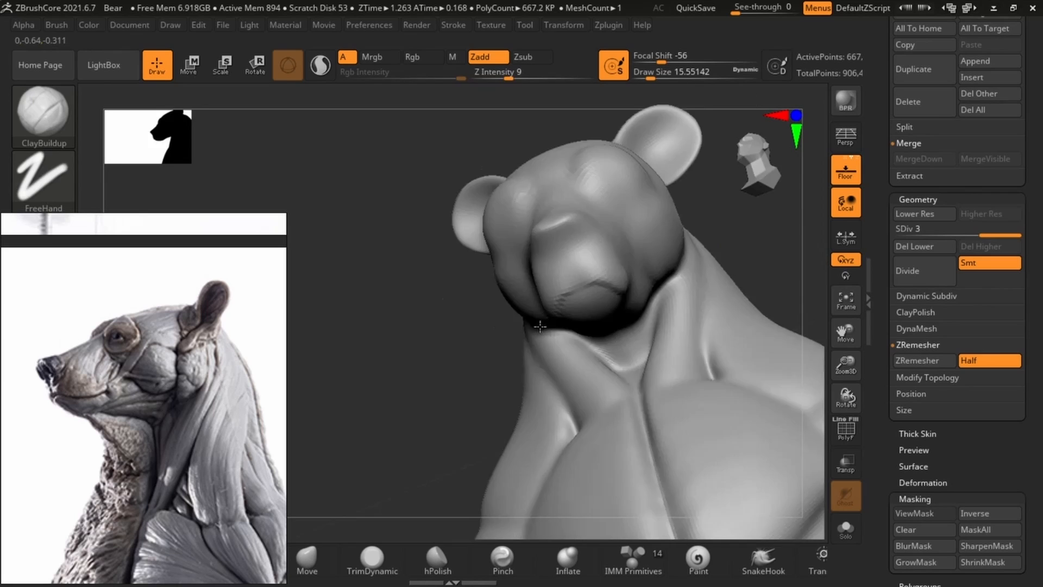
Shape the head and jaw, add an eye ring, cheek fibres and under-chin muscles.
drag(539, 326, 496, 276)
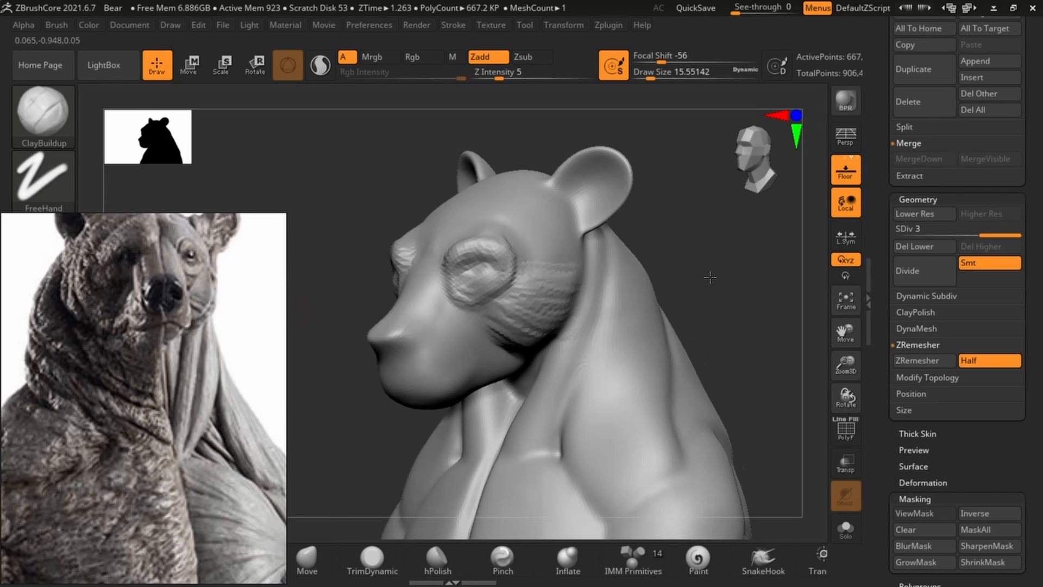
drag(710, 278, 365, 364)
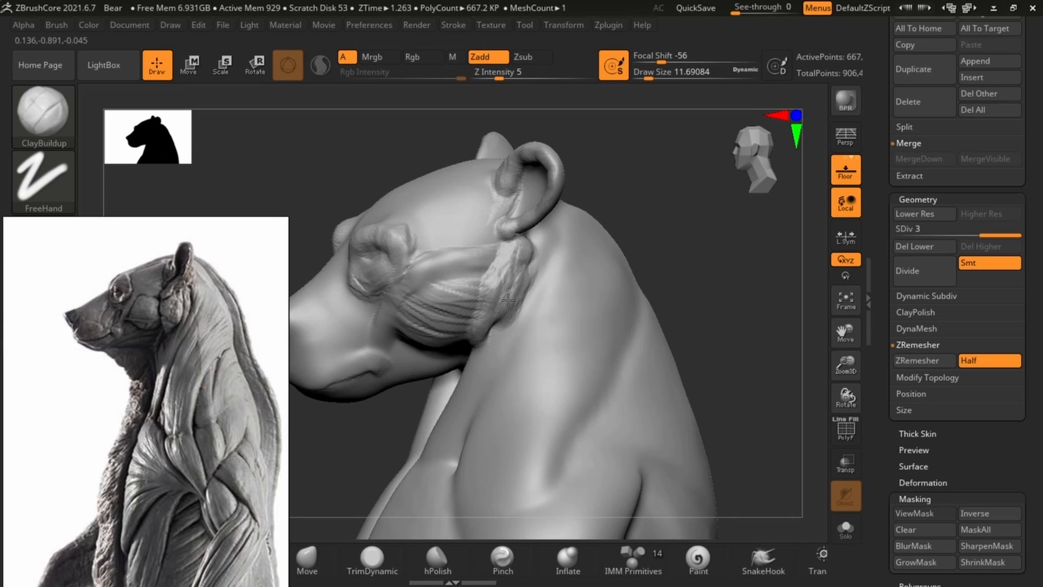
drag(506, 299, 400, 296)
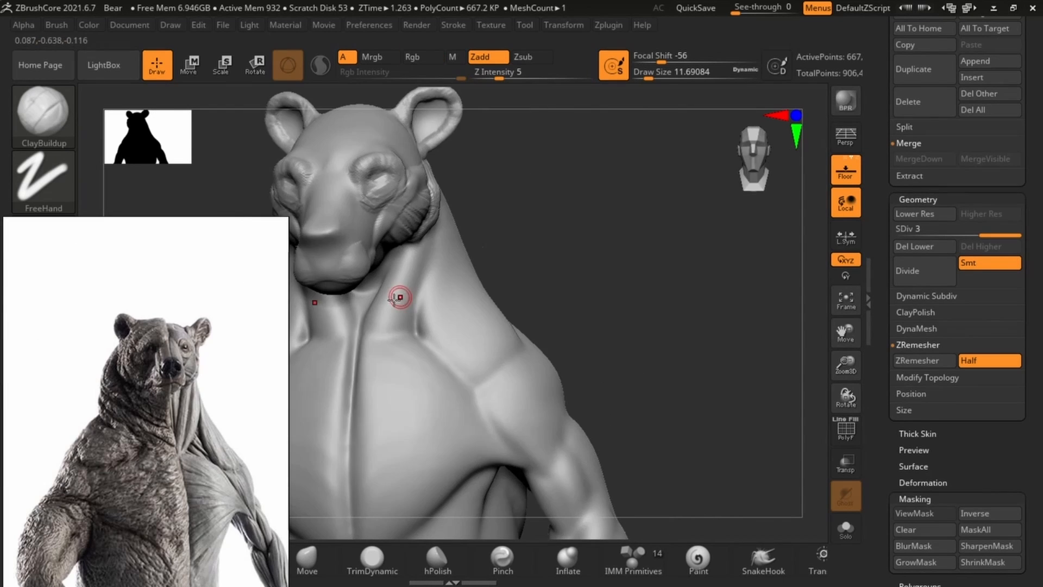
drag(399, 297, 504, 326)
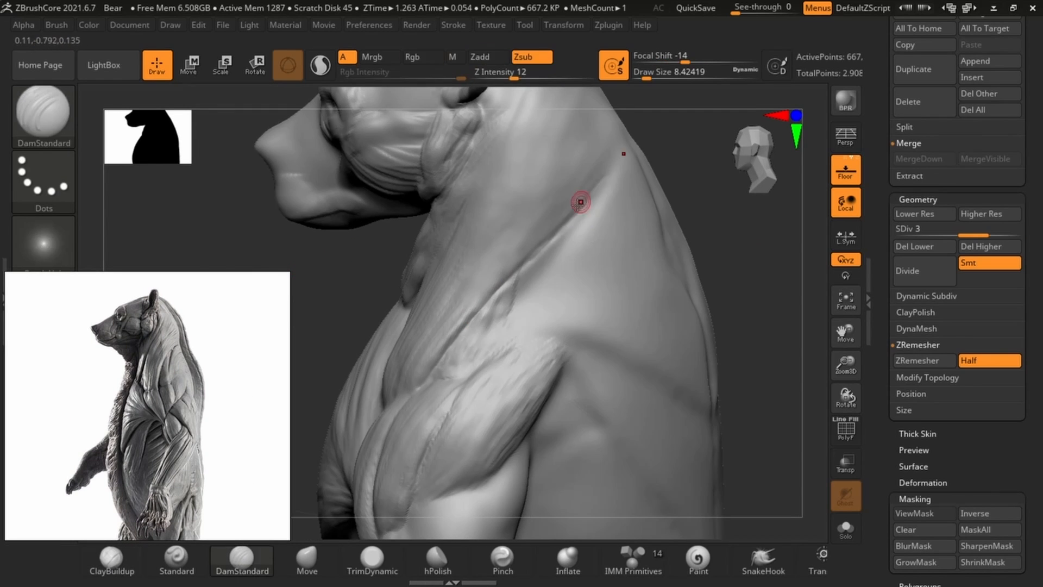
Carve grooves along the neck and shoulder, then build up their muscle fibres.
drag(578, 201, 532, 262)
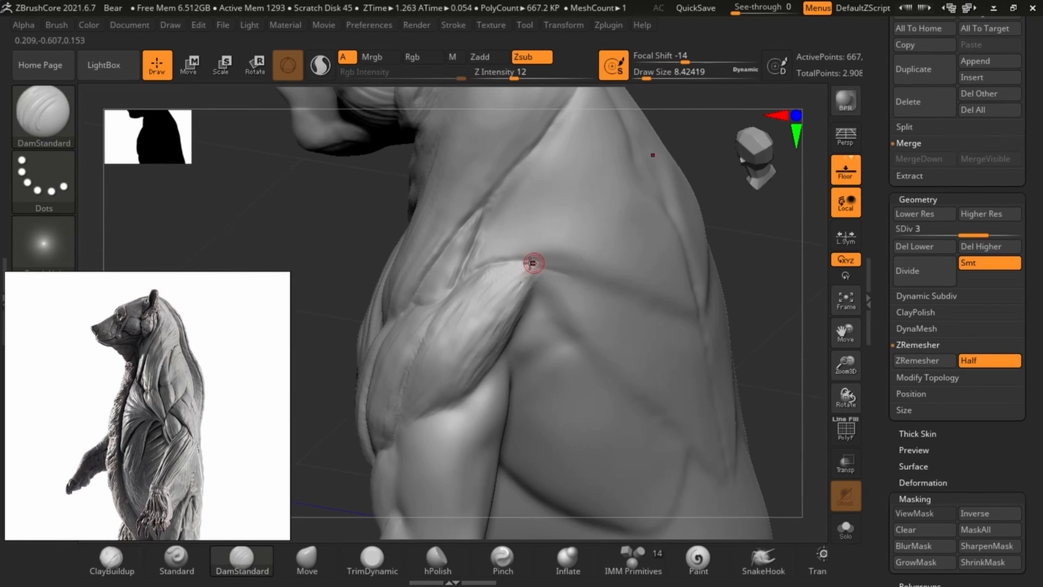
drag(532, 262, 502, 272)
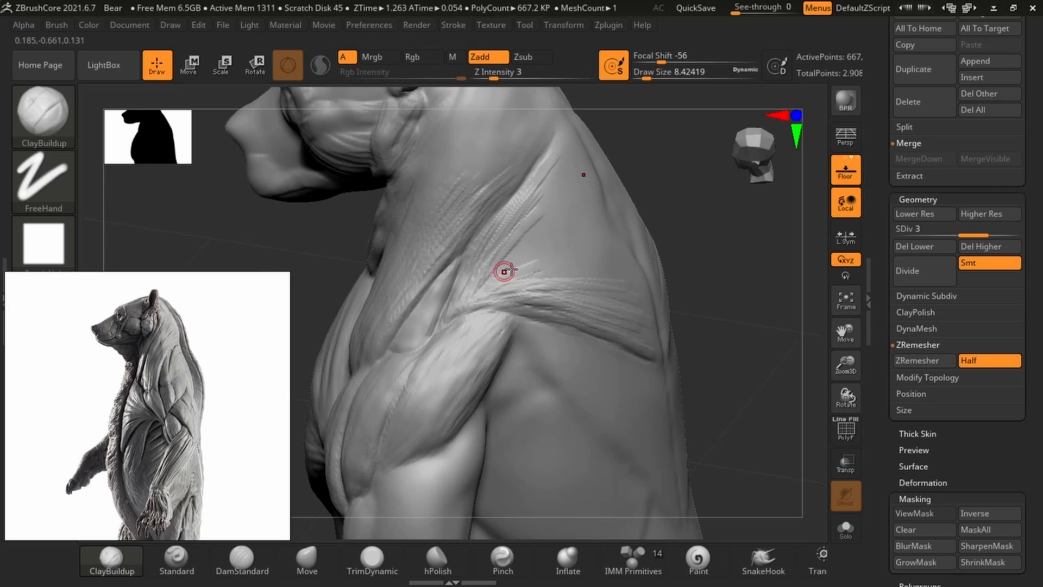
drag(502, 270, 575, 180)
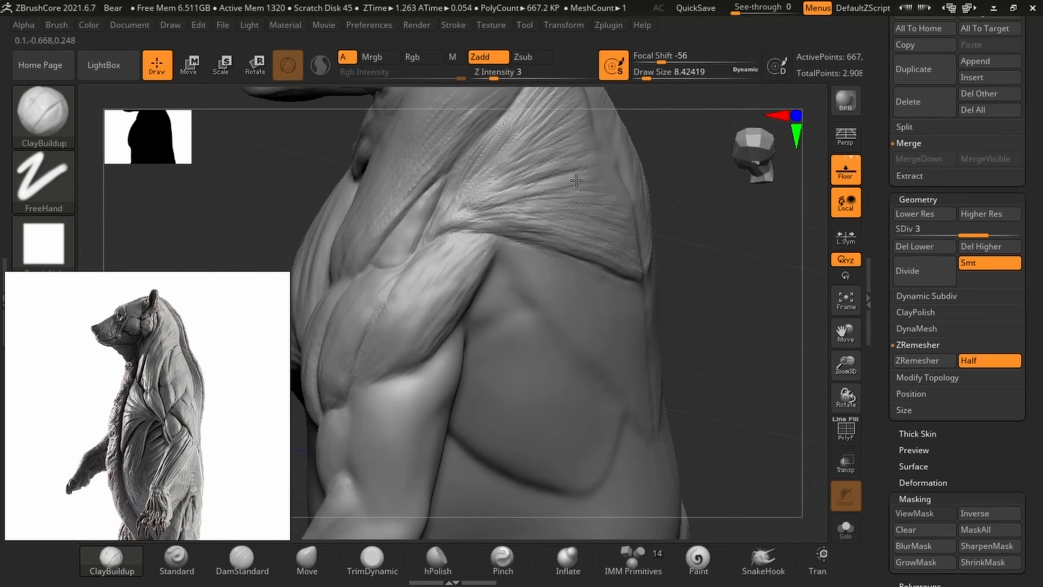
drag(577, 180, 364, 194)
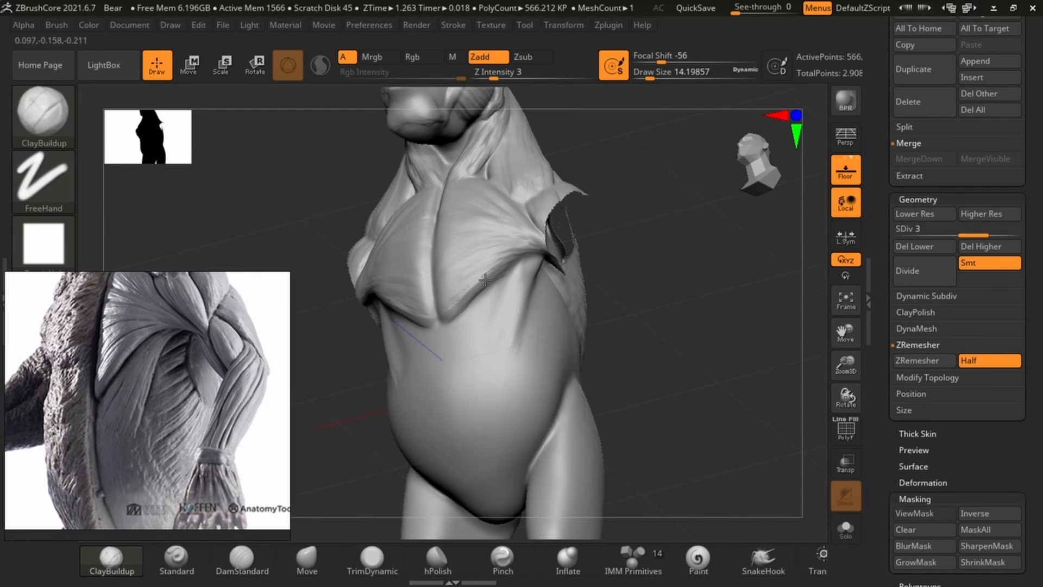
Build fibrous chest muscles, then smooth the lumps on the belly and its side.
drag(485, 280, 511, 284)
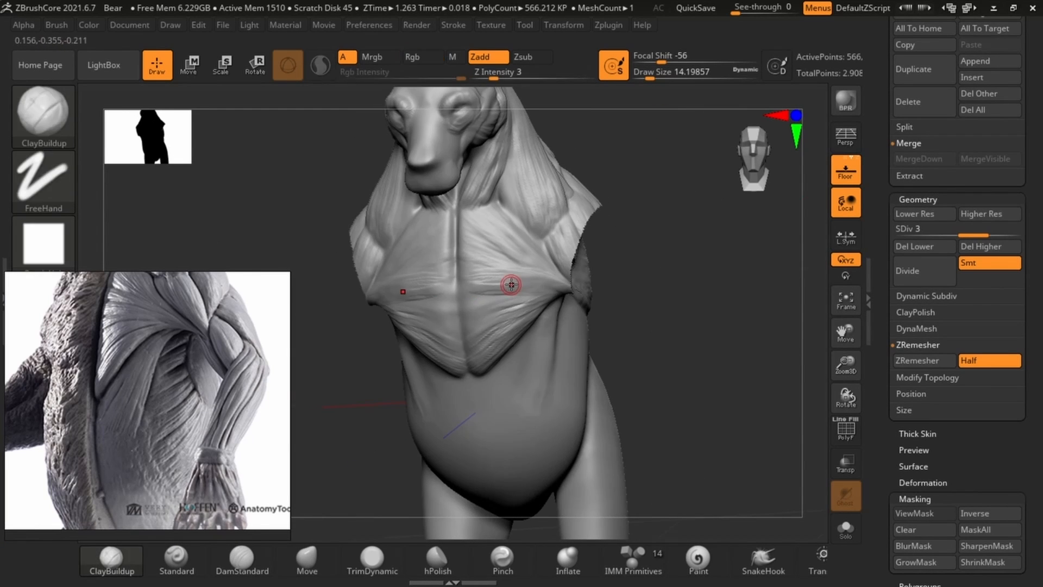
drag(511, 285, 507, 311)
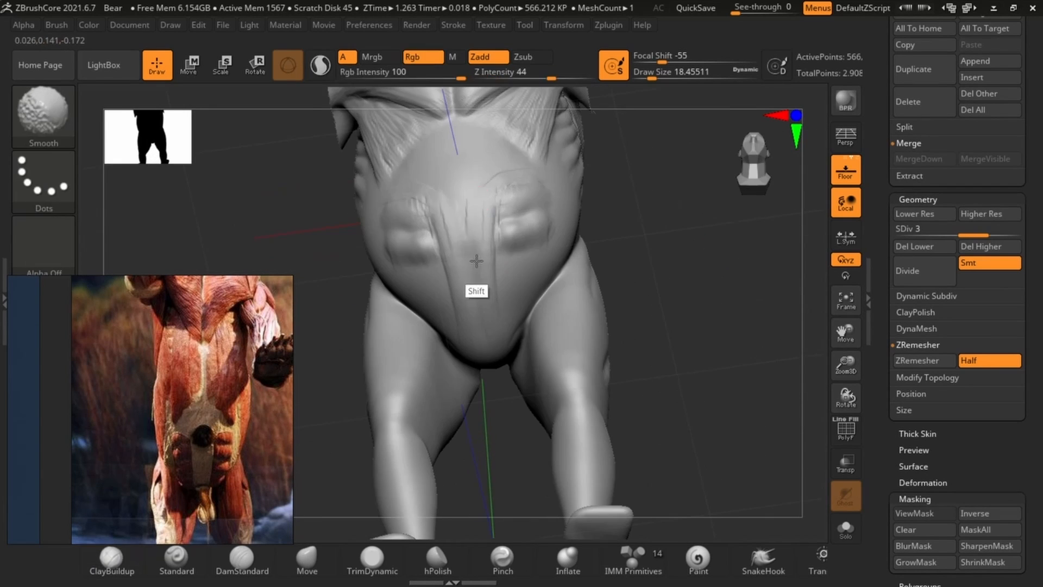
drag(476, 261, 529, 243)
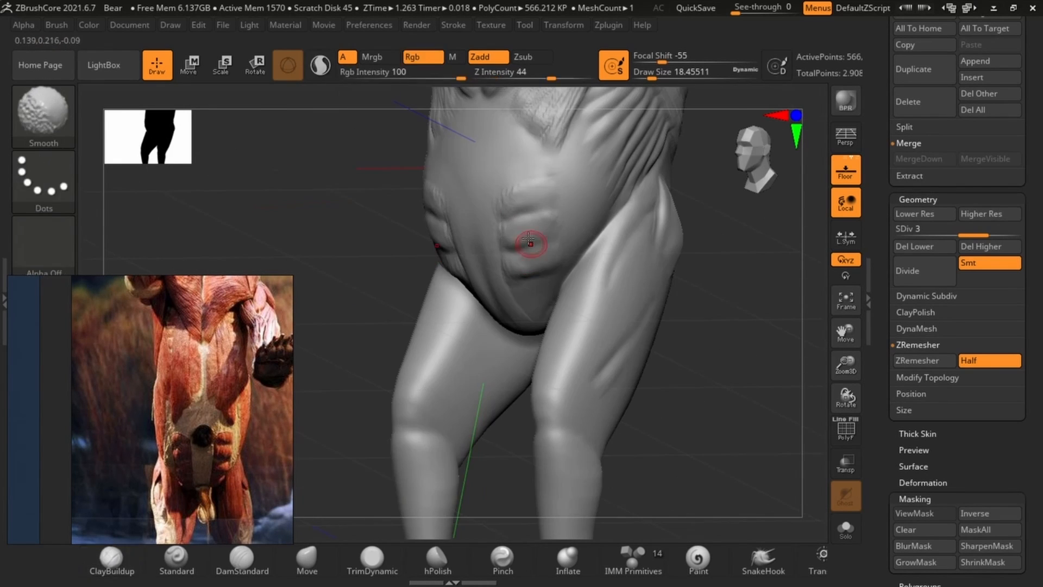
drag(533, 243, 703, 298)
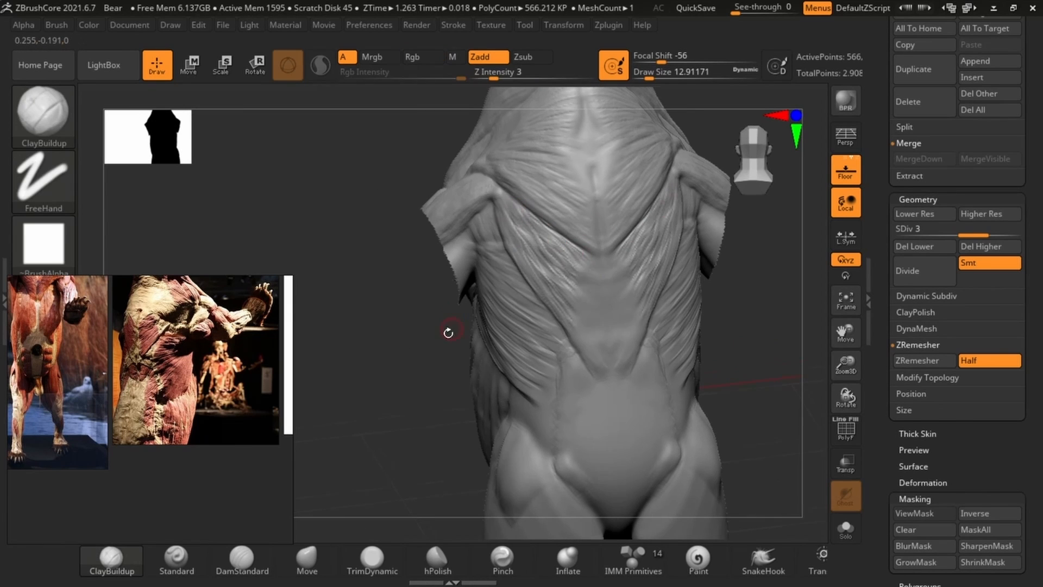
Turn the model toward the bear's flank for back and flank fibre work.
click(241, 560)
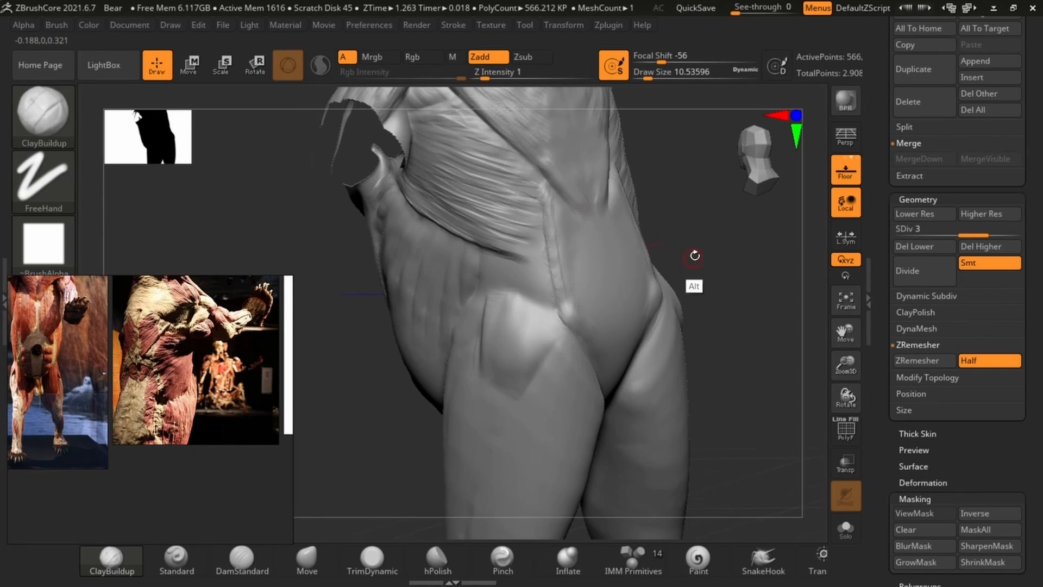
drag(694, 256, 539, 296)
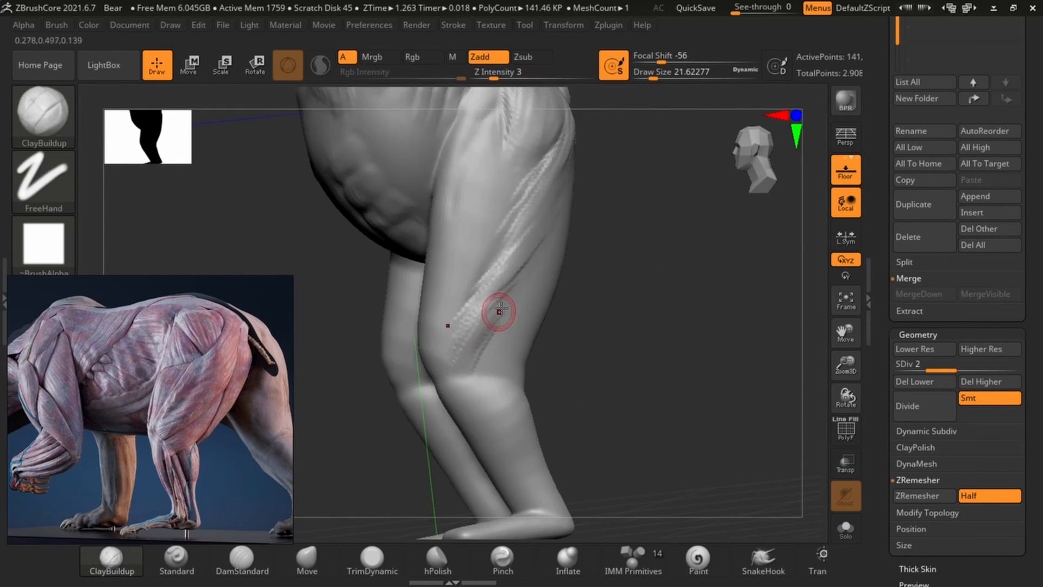
Add and refine muscle striations along both thighs, orbiting around the hind leg.
drag(499, 310, 533, 281)
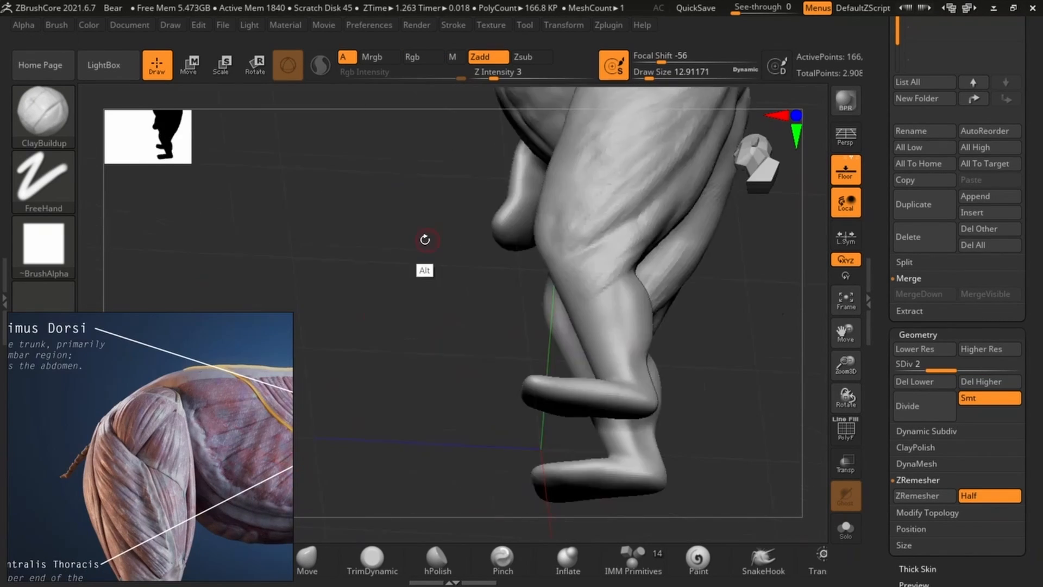
drag(426, 240, 705, 389)
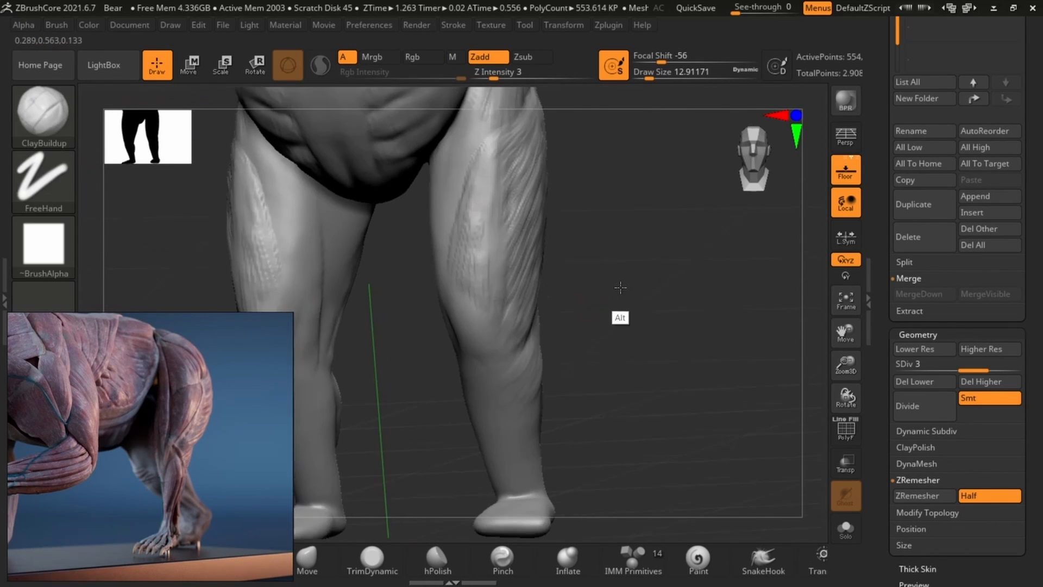
drag(620, 287, 566, 287)
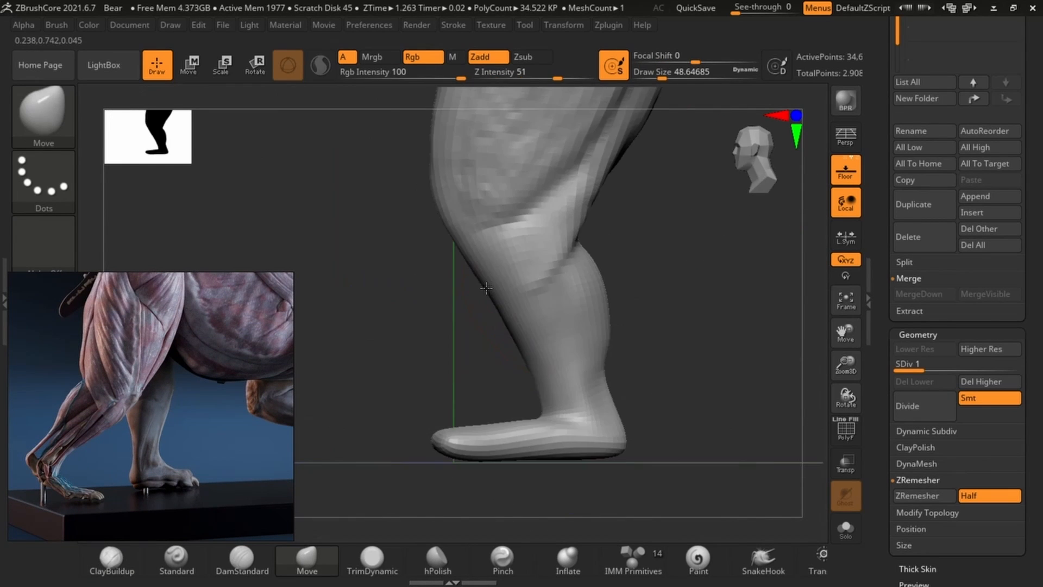
Reshape the lower leg and foot, then carve calf tendons and muscle separations.
drag(486, 288, 401, 344)
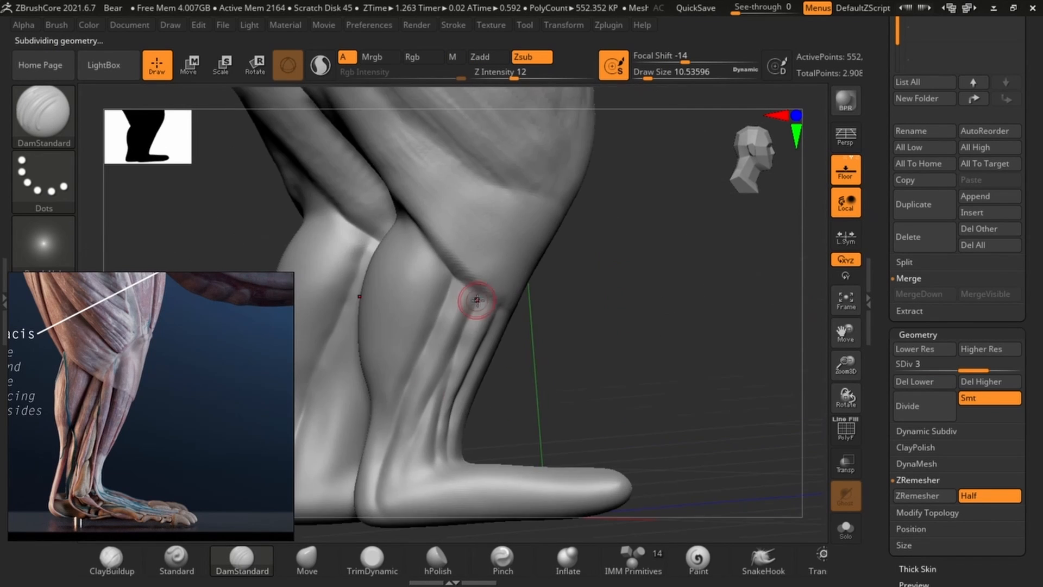
drag(476, 299, 452, 329)
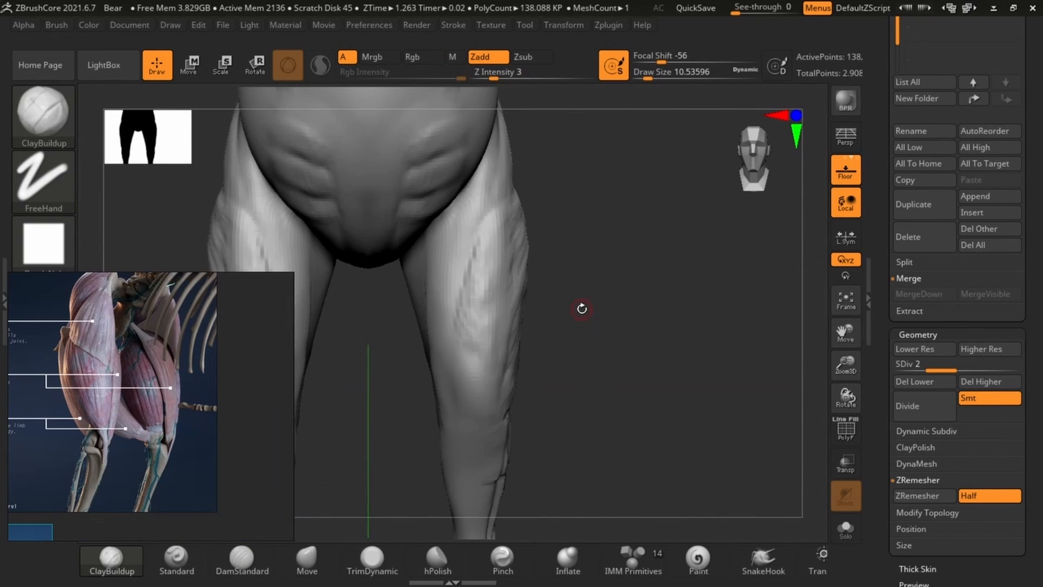
drag(581, 308, 620, 314)
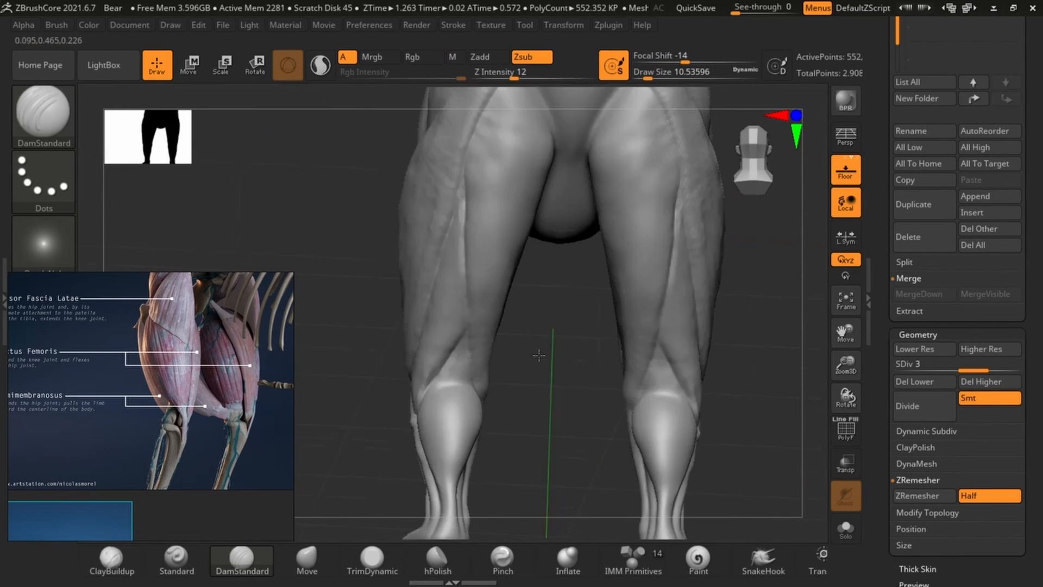
drag(539, 356, 455, 389)
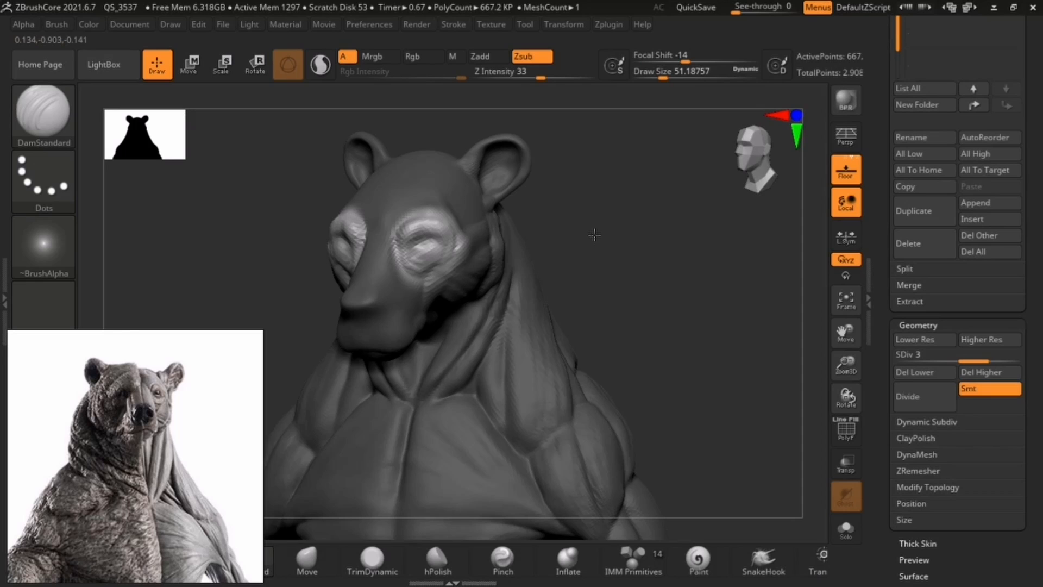
Build up the muscle ring around the eye and the cheek muscle.
click(190, 64)
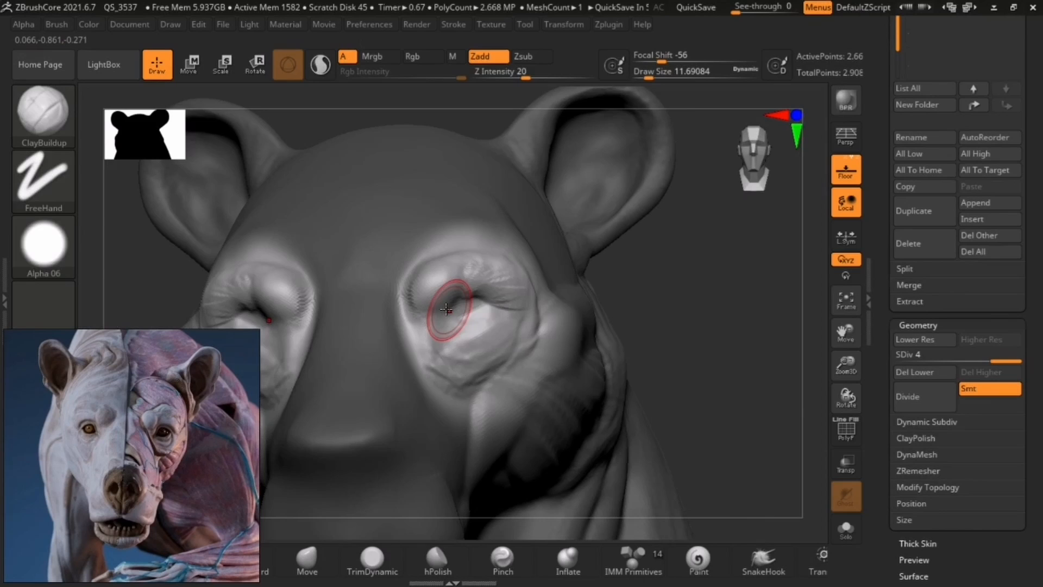
drag(446, 309, 682, 240)
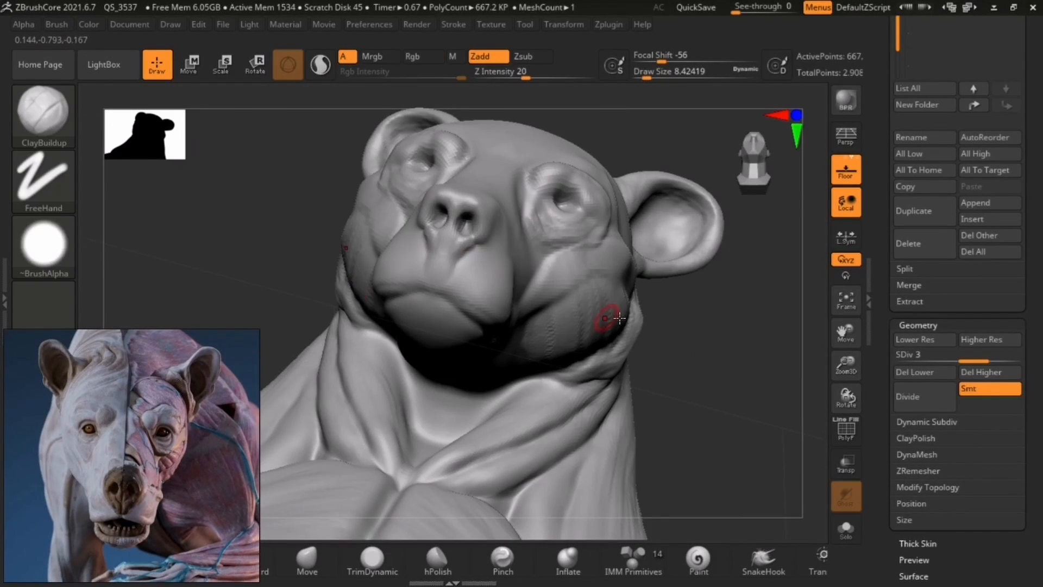
drag(605, 317, 313, 287)
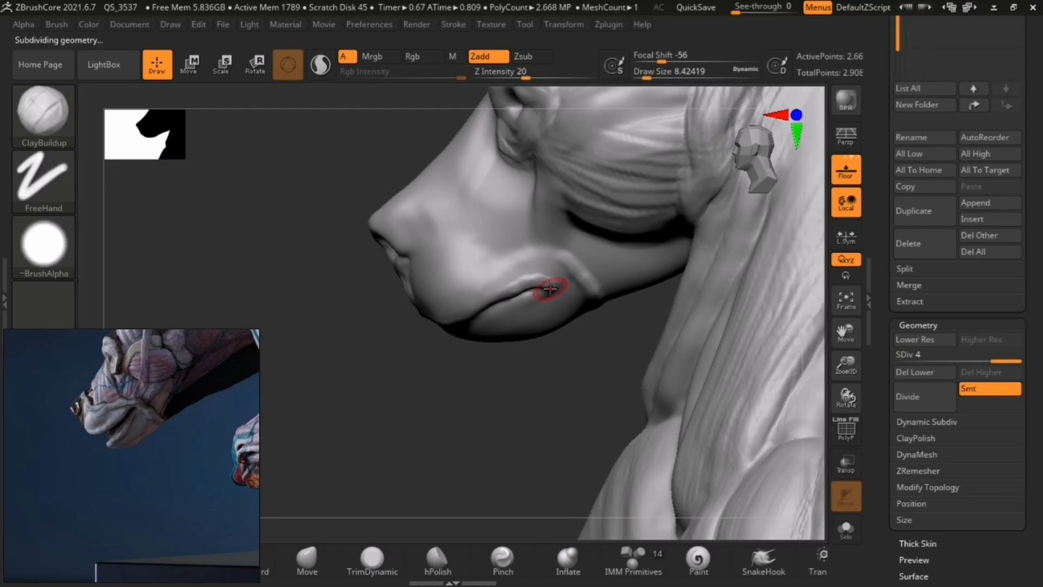
At a higher subdivision, smooth the muzzle and sculpt the lower lip and mouth-corner crease.
click(917, 339)
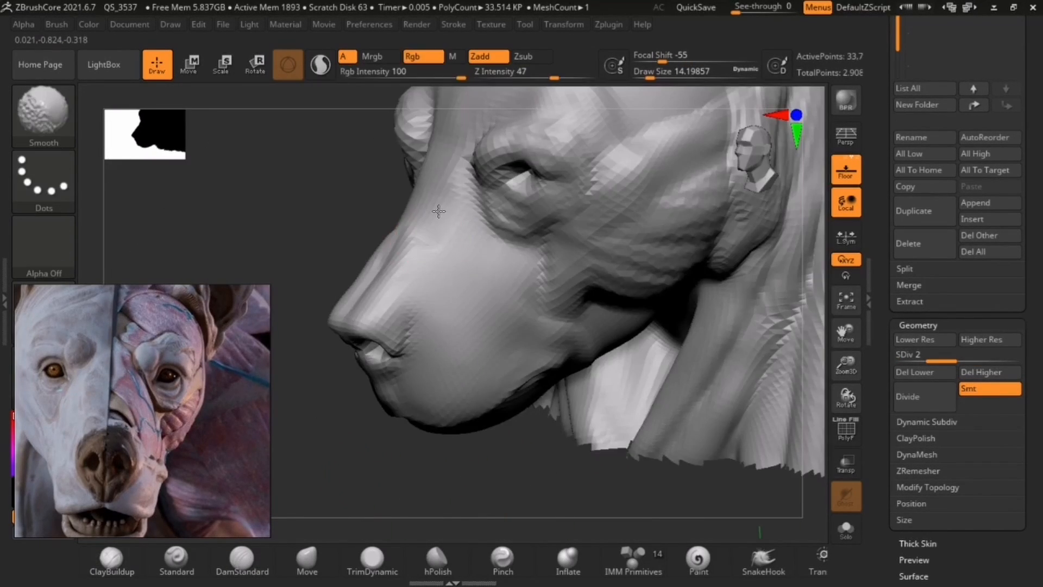
drag(438, 211, 528, 279)
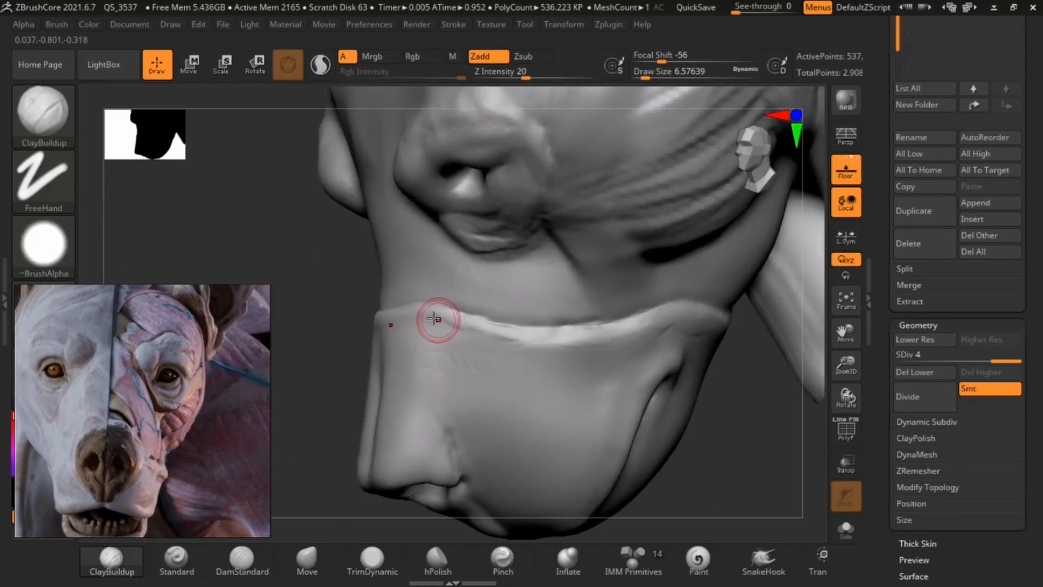
drag(435, 319, 551, 325)
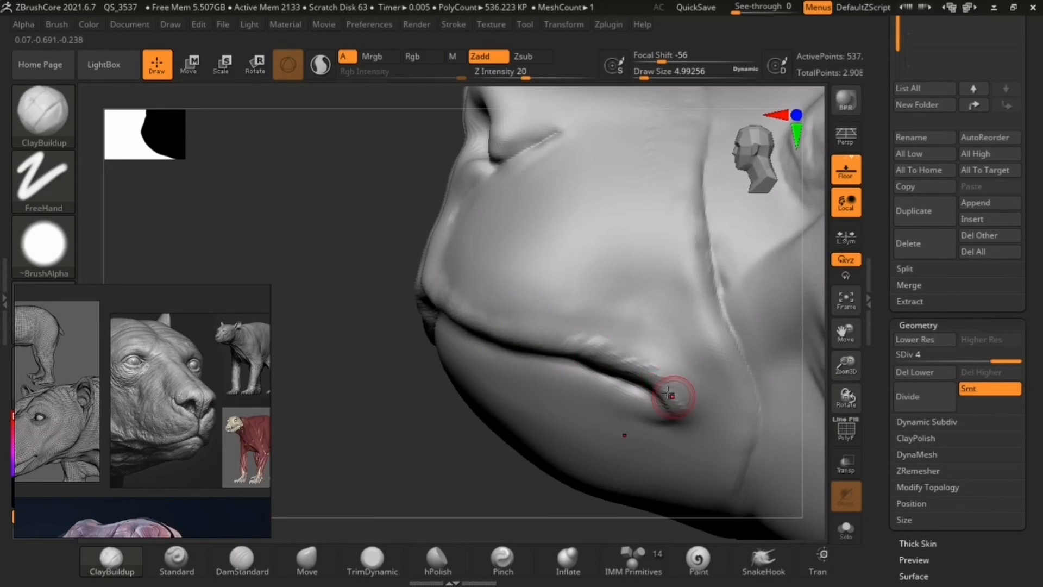
drag(672, 394, 404, 366)
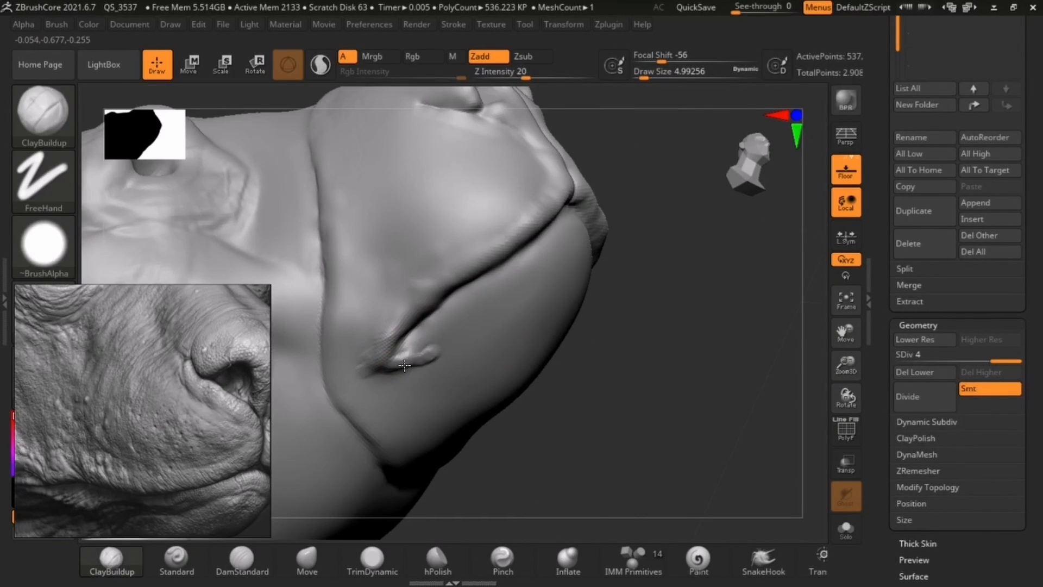
drag(404, 366, 631, 308)
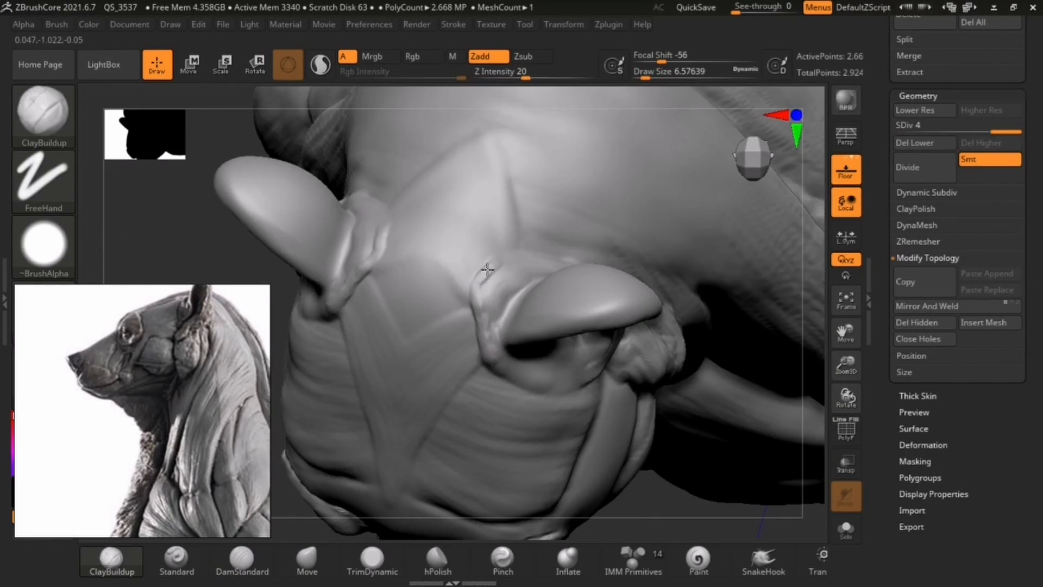
Stroke ClayBuildup muscle strips over the shoulder joint and upper forelimb.
drag(485, 269, 582, 287)
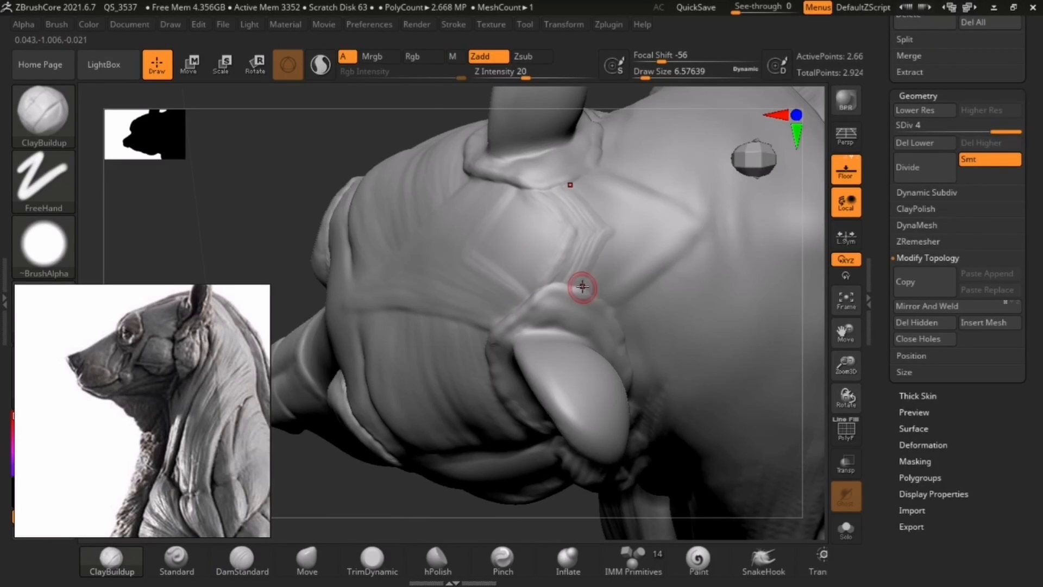
drag(582, 287, 645, 326)
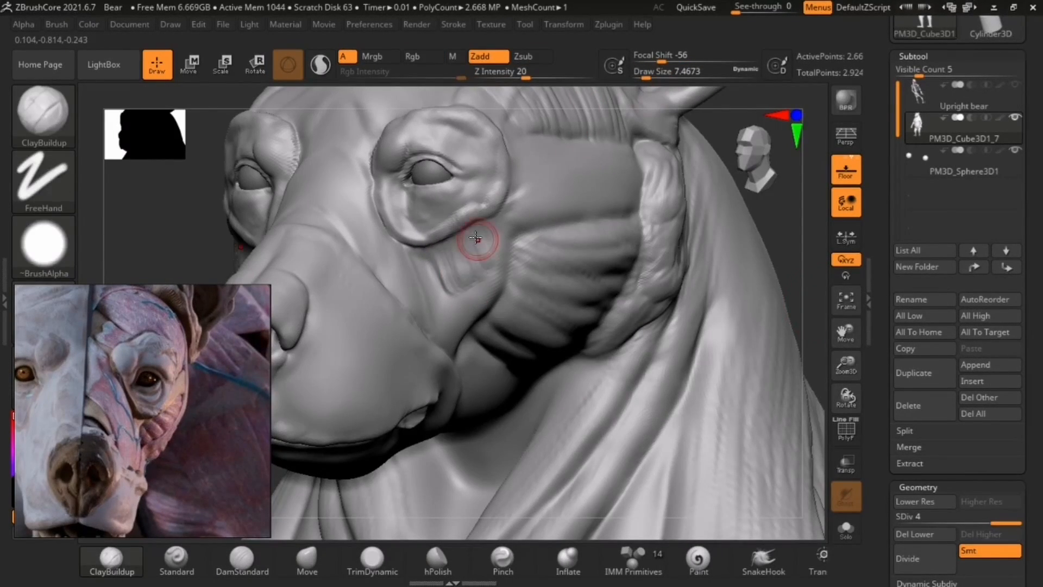
Build up muscle beneath the eye and on the brow between the eyes.
drag(475, 239, 439, 282)
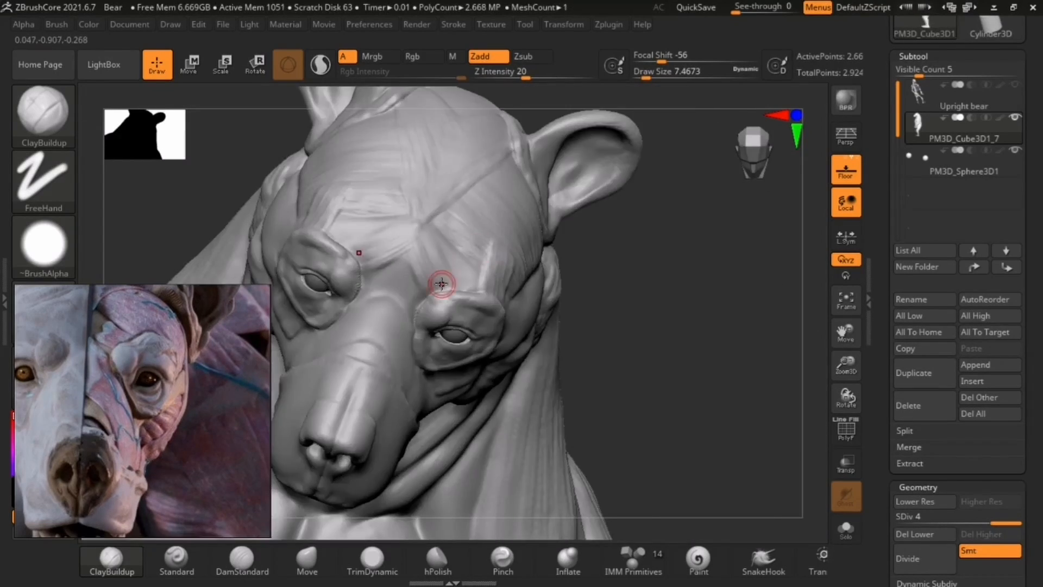
drag(440, 284, 493, 252)
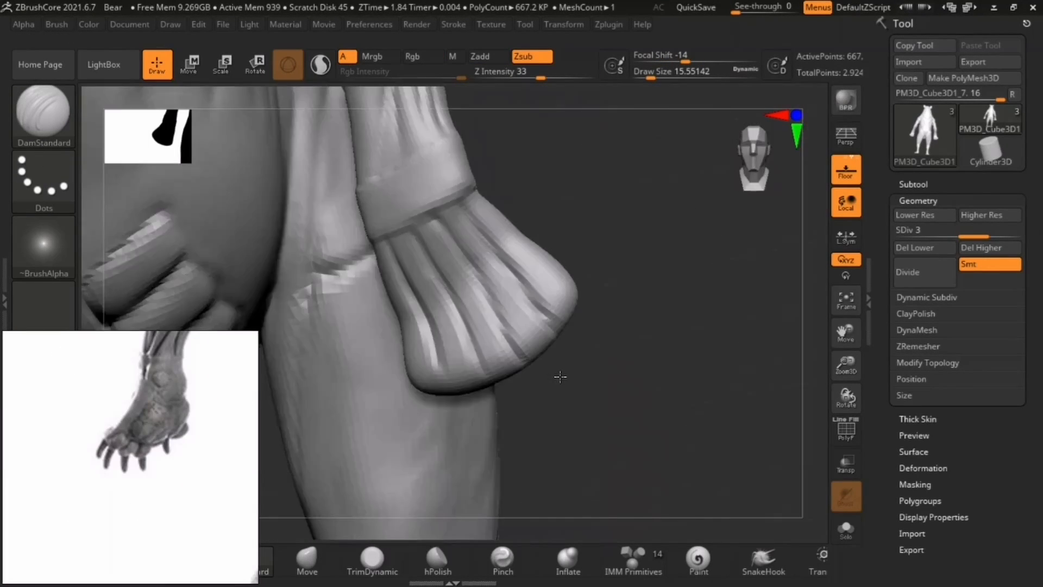
Carve forepaw tendon grooves, smooth the palm pad, and pull a claw from the paw tip.
drag(561, 377, 666, 261)
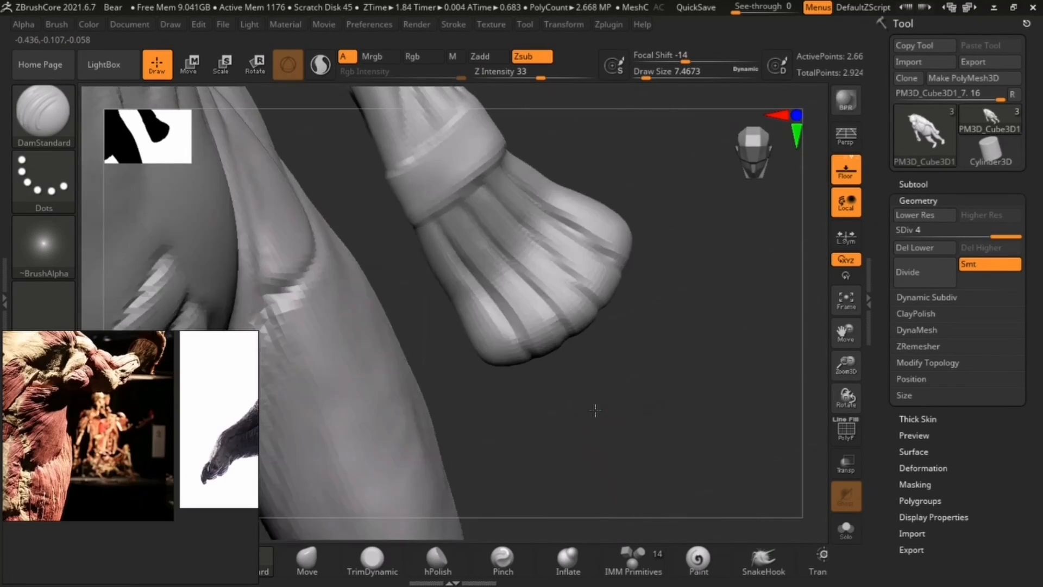
click(189, 65)
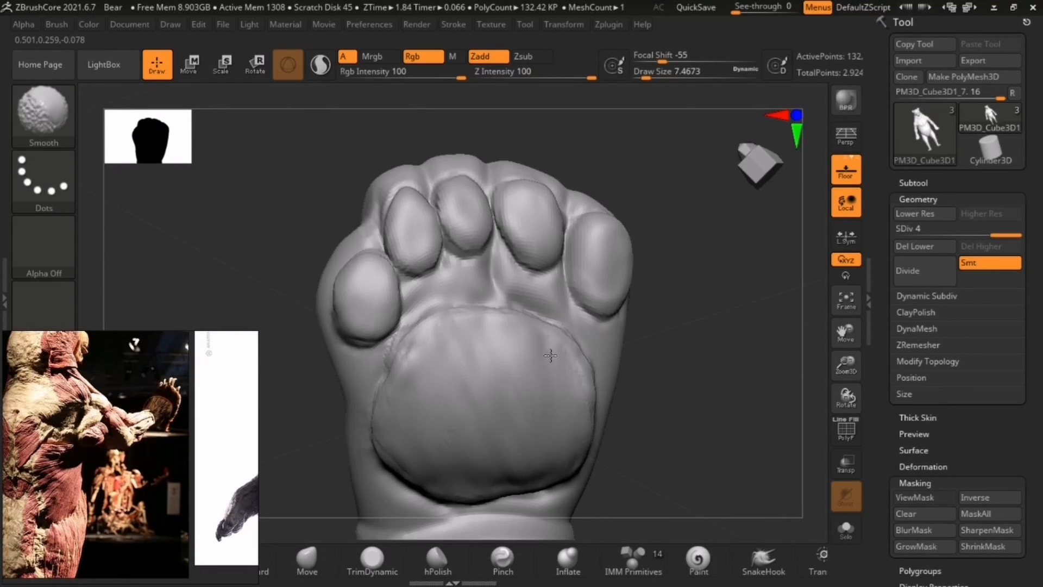
drag(546, 359, 432, 362)
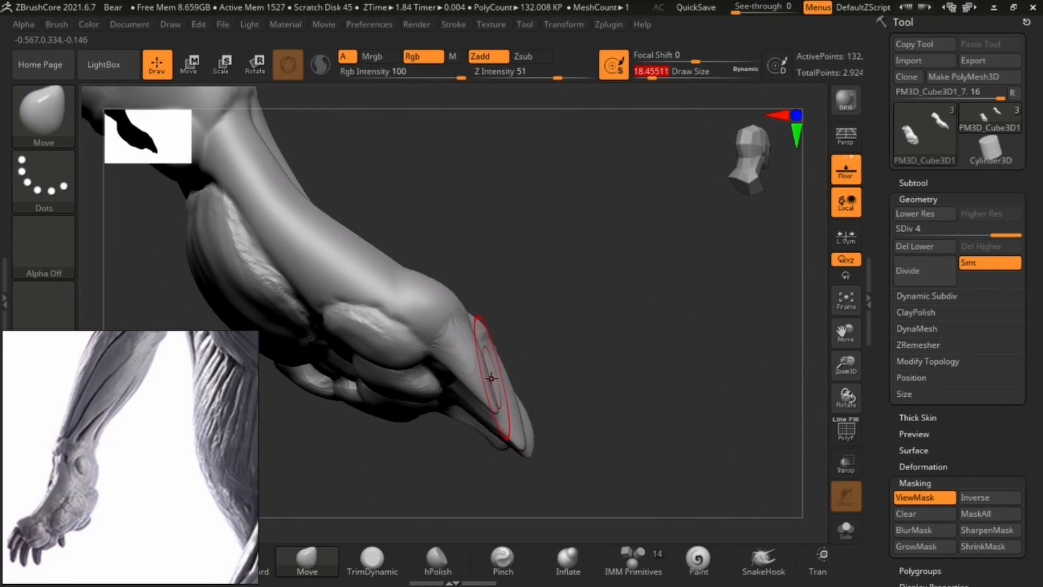
drag(490, 378, 530, 246)
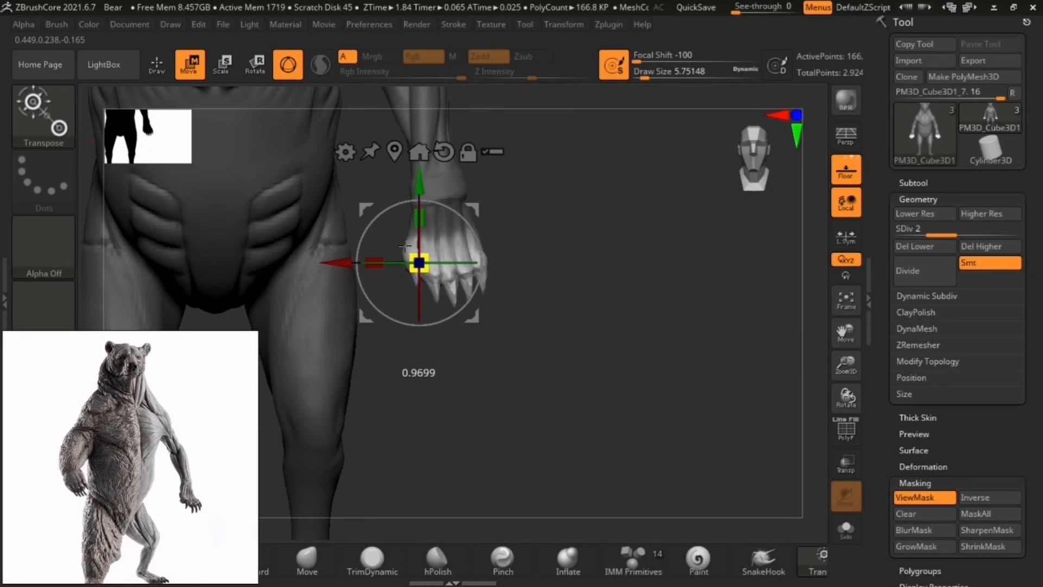
Scale down the forepaw with Transpose and pick a different sculpting brush.
click(156, 65)
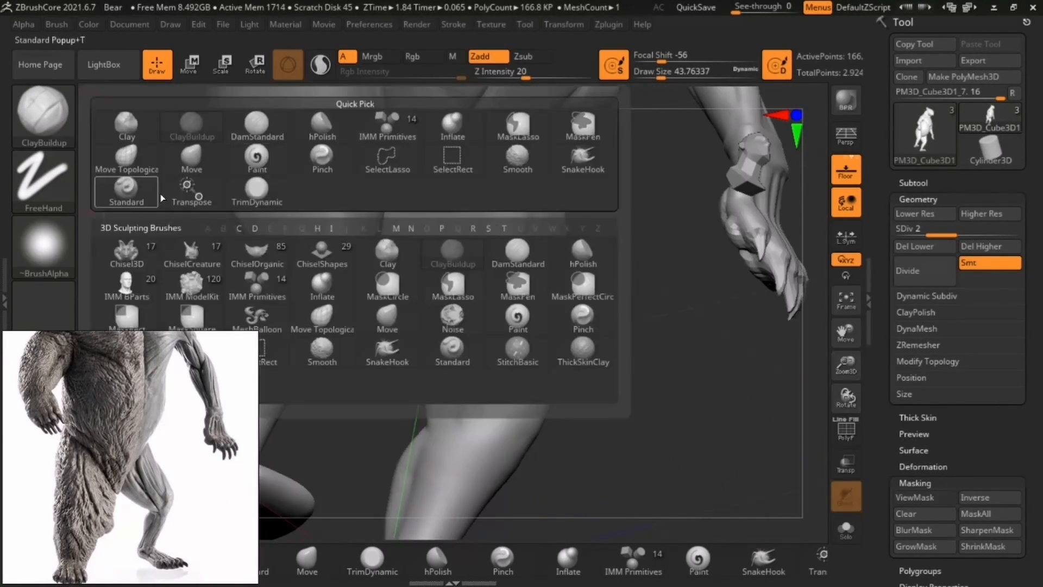
click(258, 127)
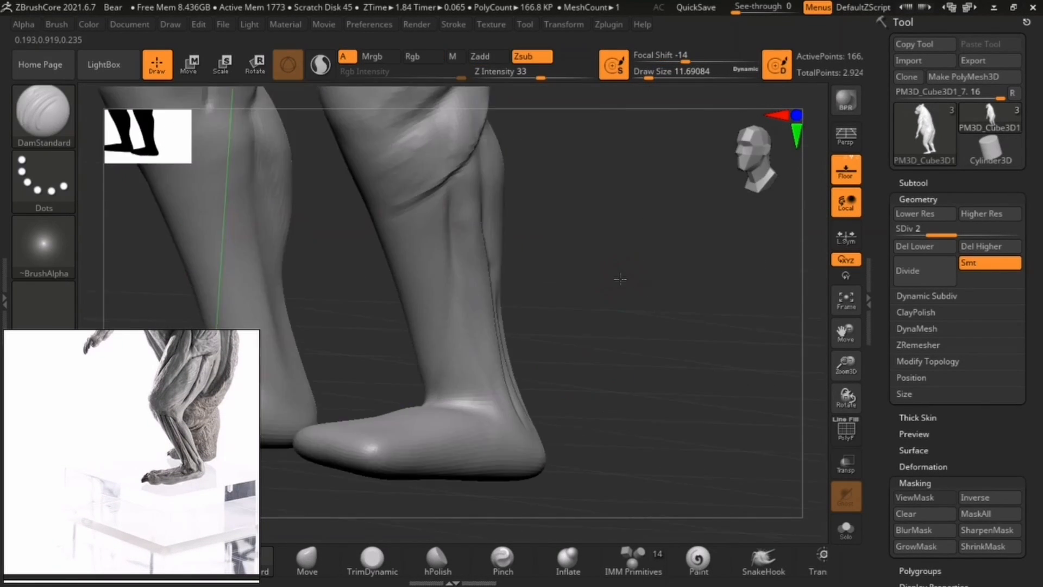
Carve lower-leg grooves, then define sole pad grooves, toe creases and a toe tip.
drag(619, 278, 329, 344)
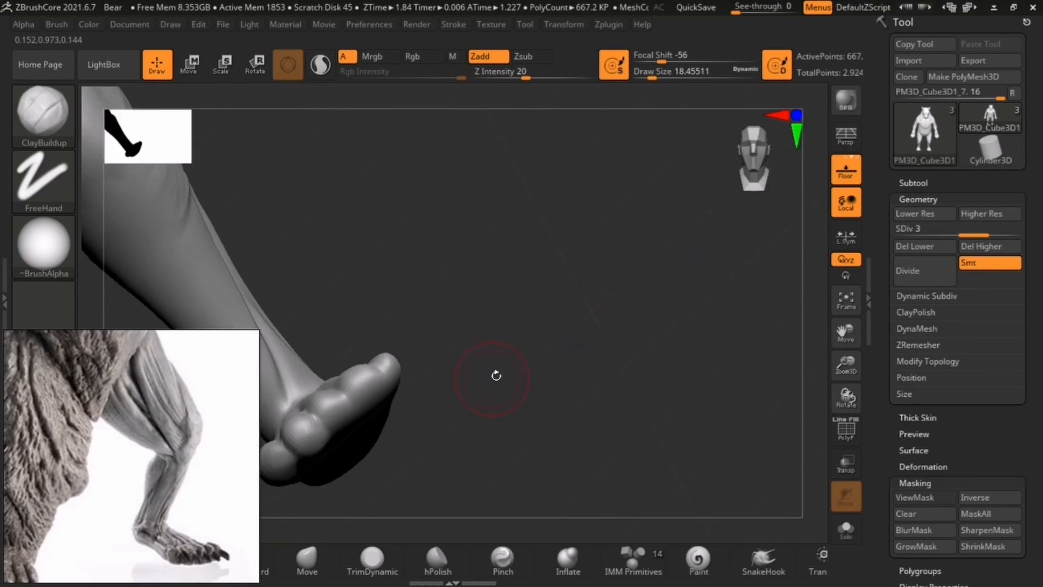
drag(496, 375, 578, 229)
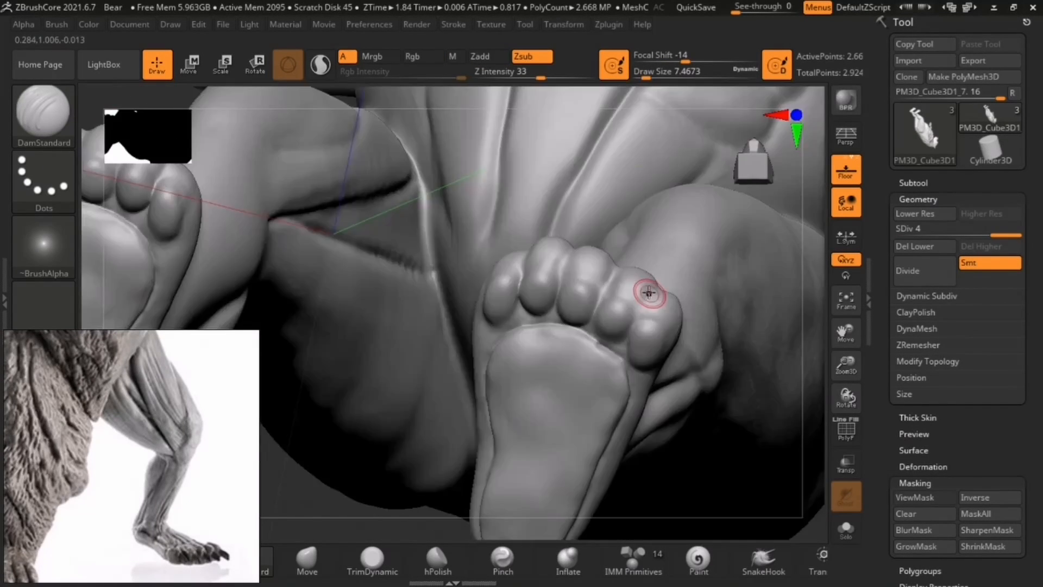
drag(648, 293, 631, 359)
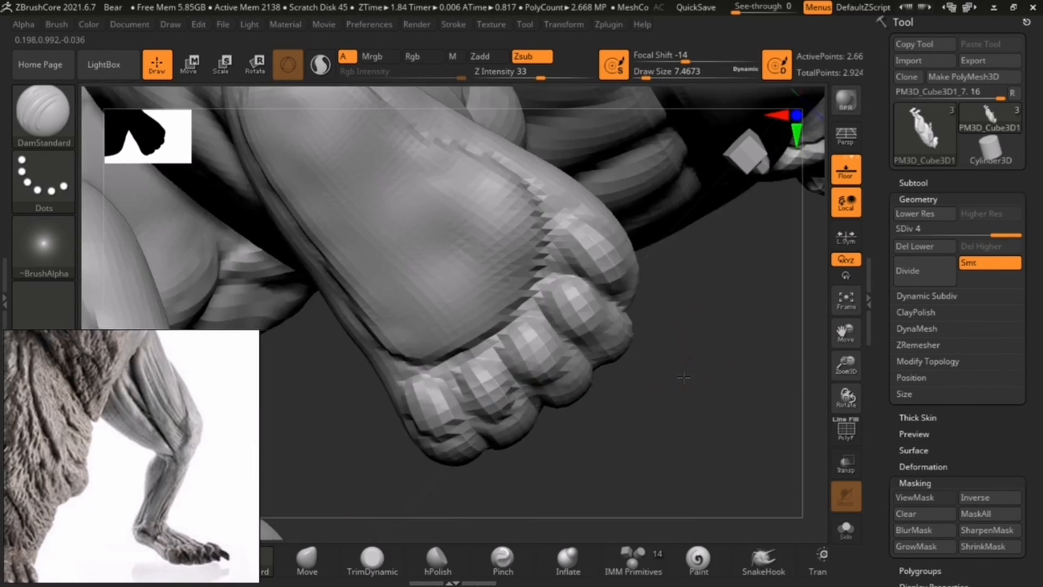
drag(682, 377, 552, 333)
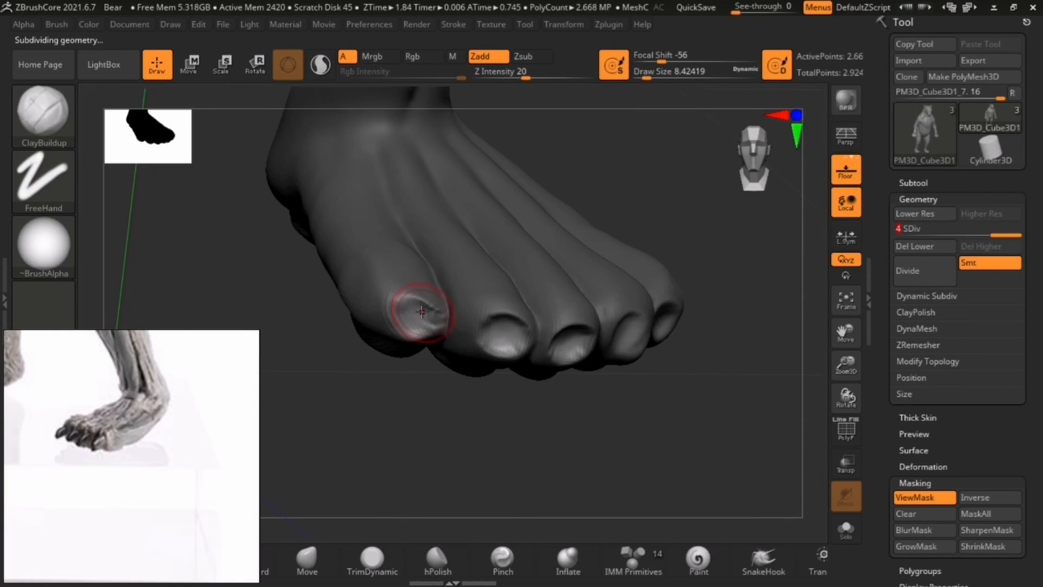
drag(420, 313, 622, 312)
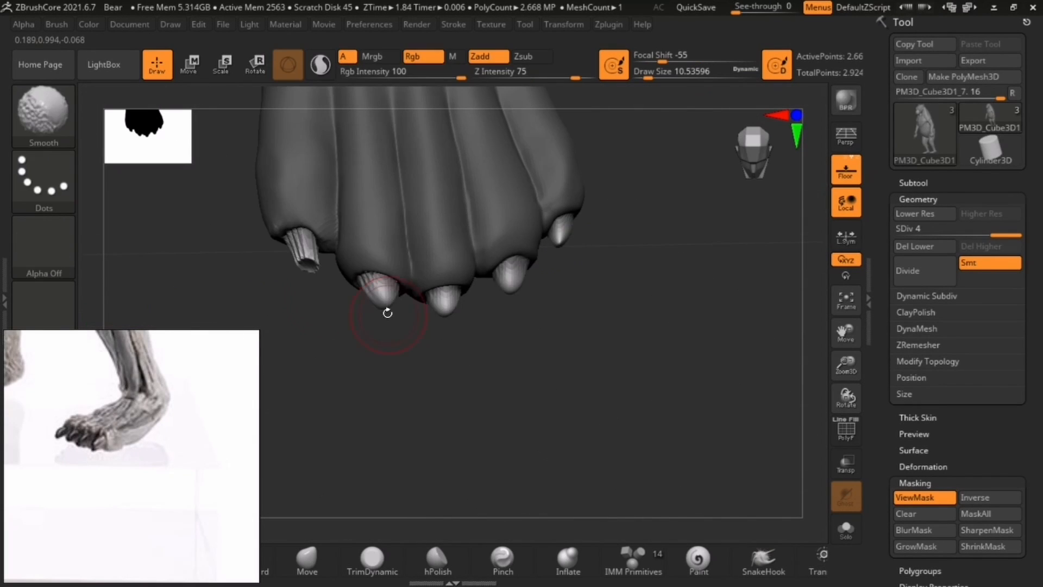
Lengthen the hind-toe claws with Move, divide the mesh, and mask part of the hind leg.
click(189, 64)
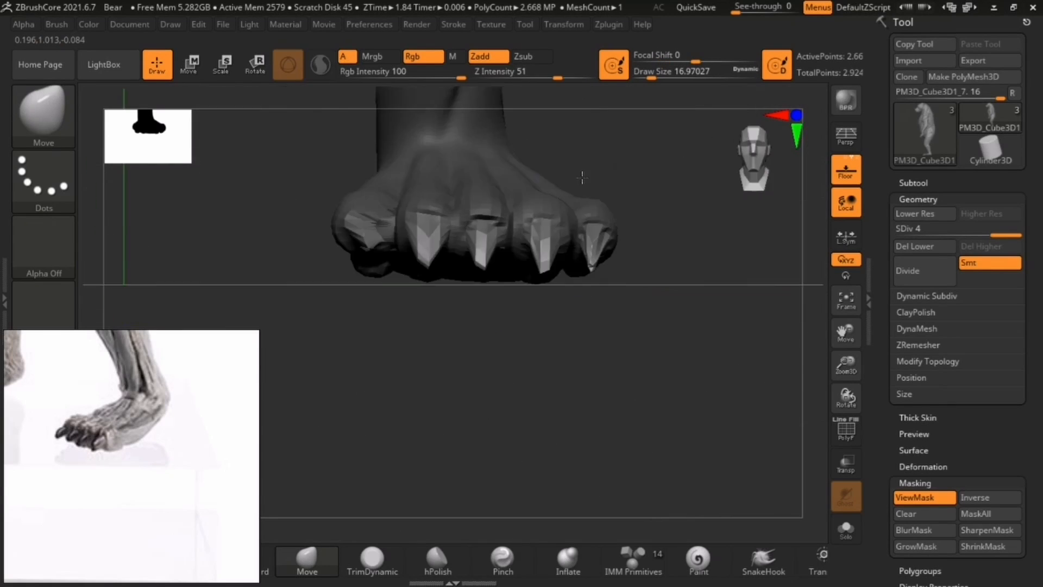
drag(581, 177, 417, 308)
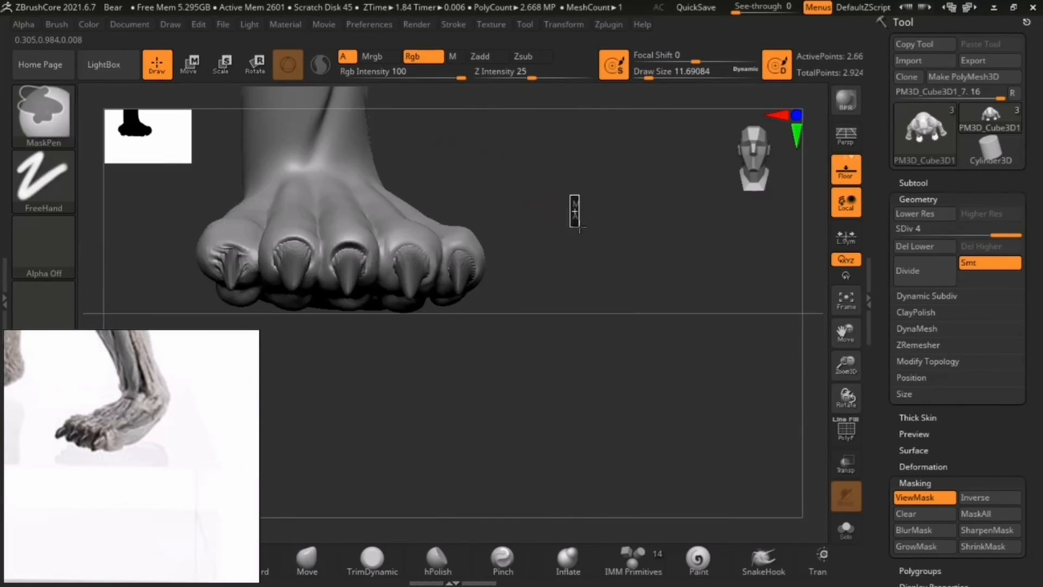
click(923, 270)
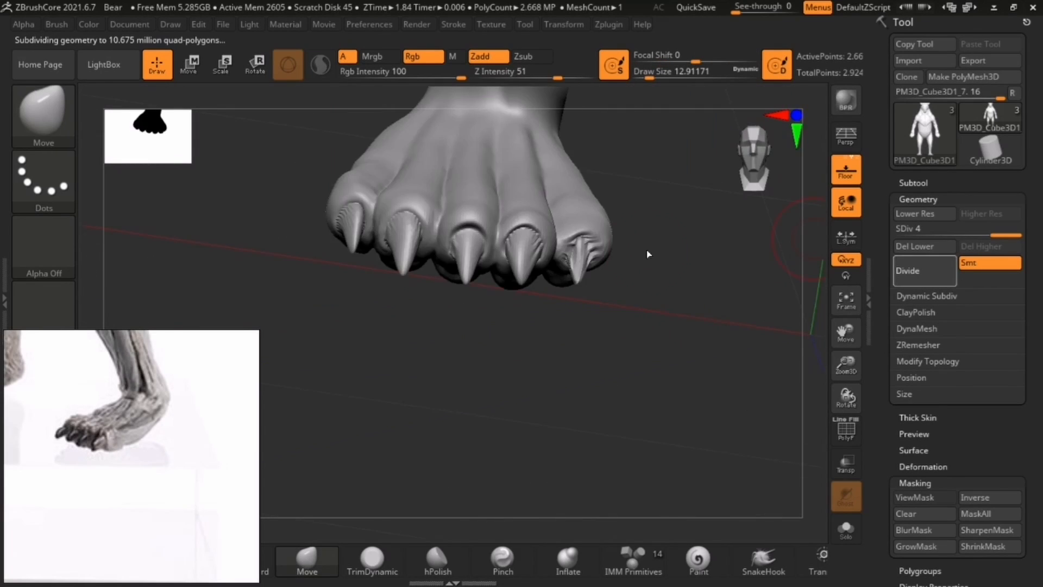
click(924, 270)
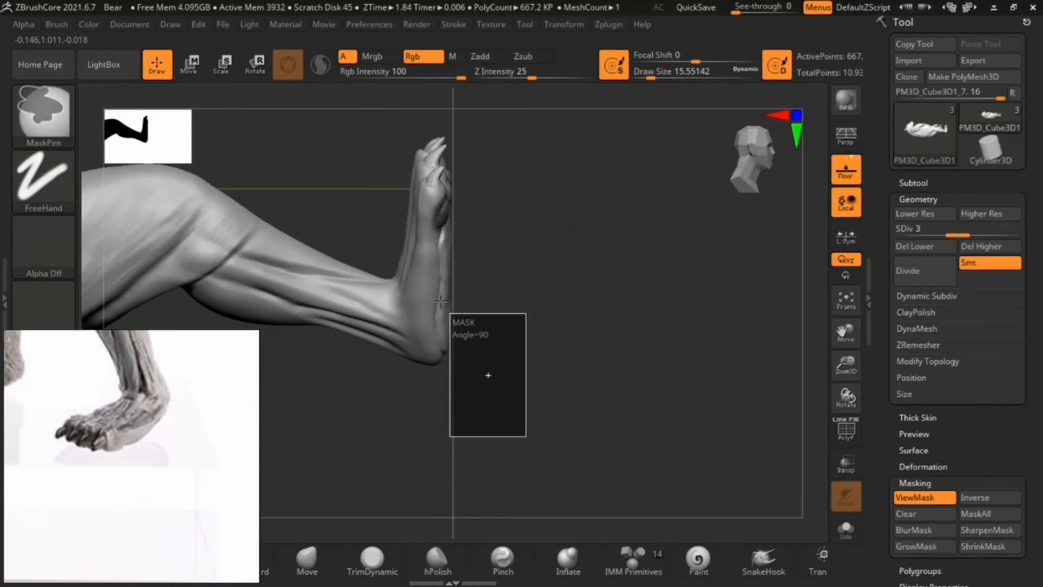
click(189, 64)
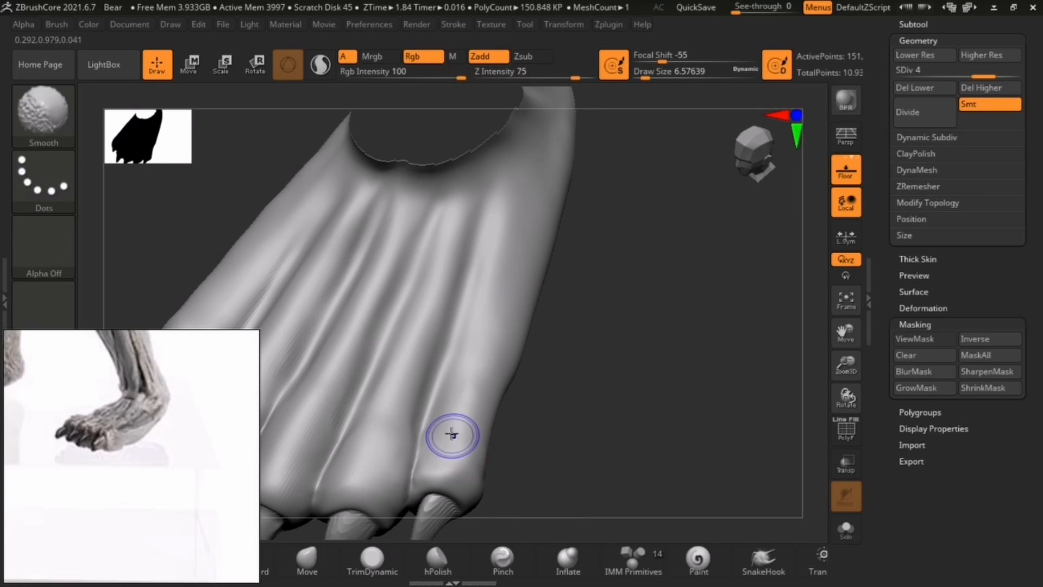
Smooth the tendon ridges across the top of the hind foot.
drag(452, 436, 417, 272)
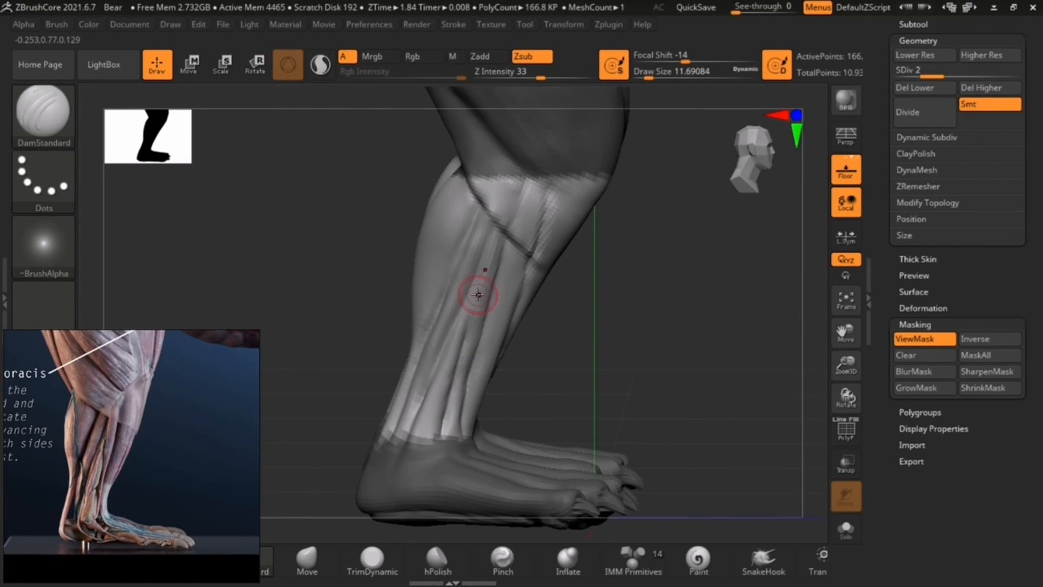
Carve DamStandard muscle lines along the shin and below the knee.
drag(477, 296, 456, 420)
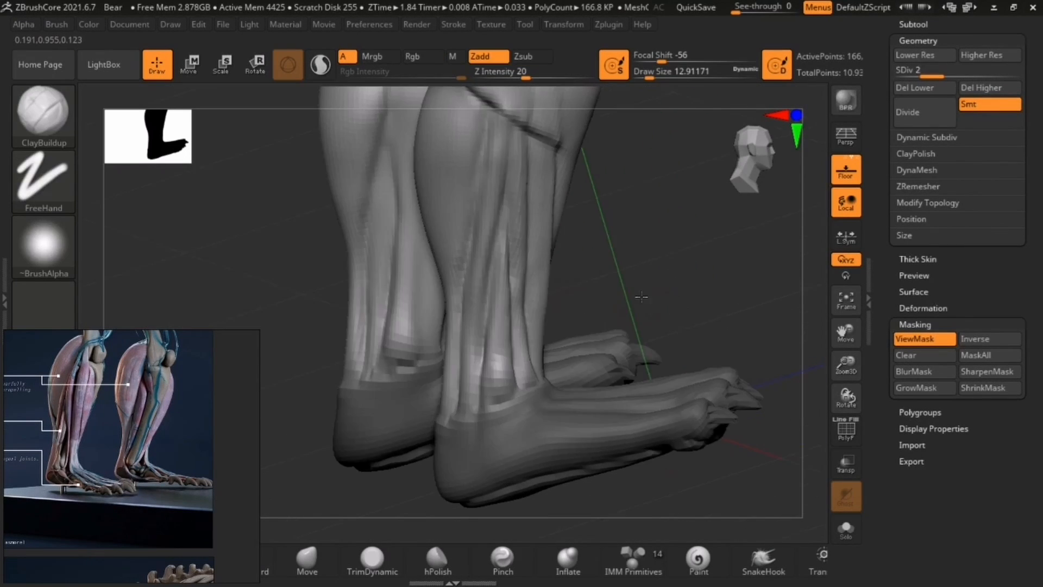
drag(642, 296, 454, 332)
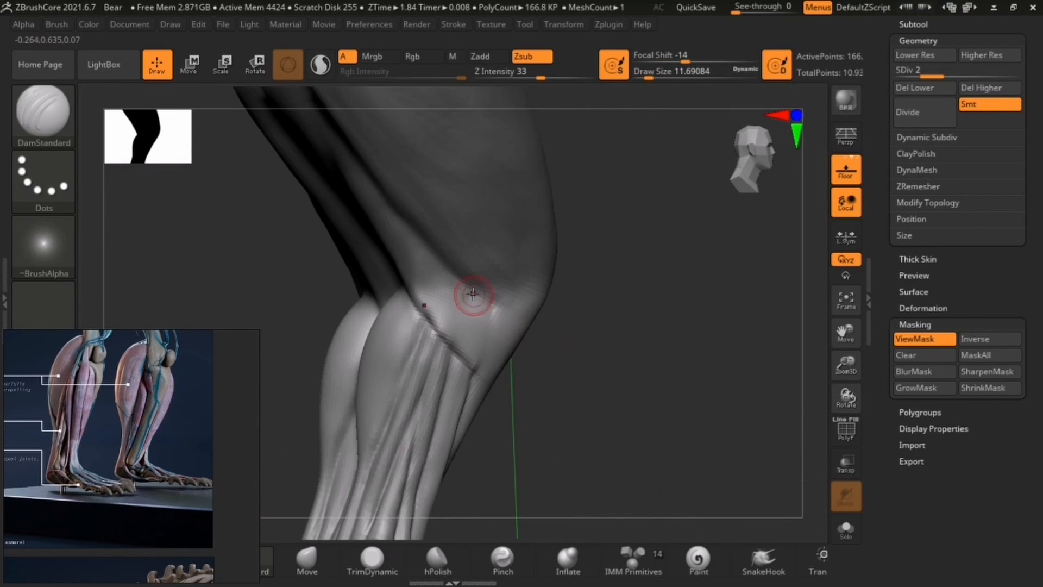
drag(472, 295, 251, 255)
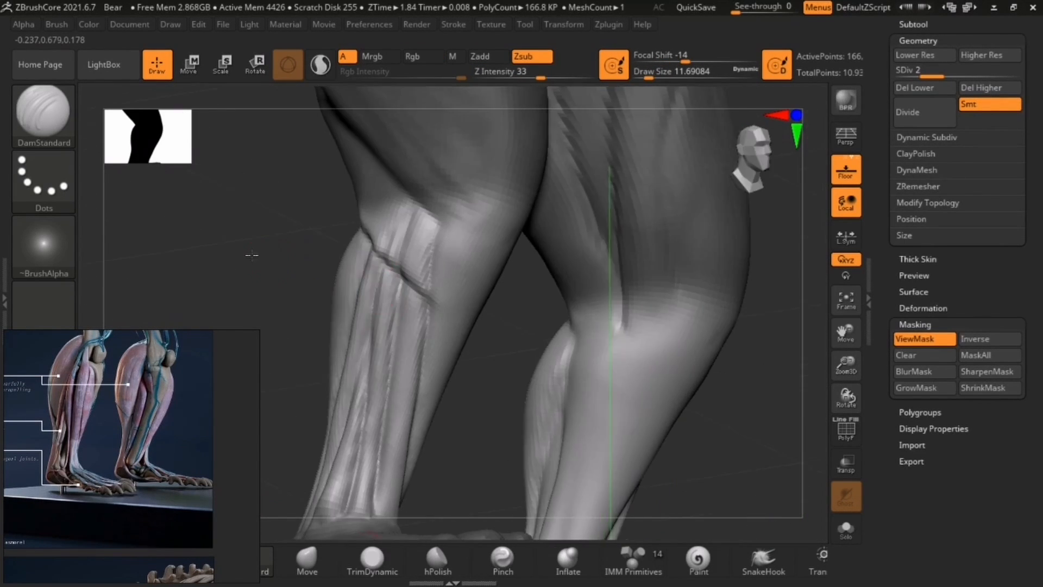